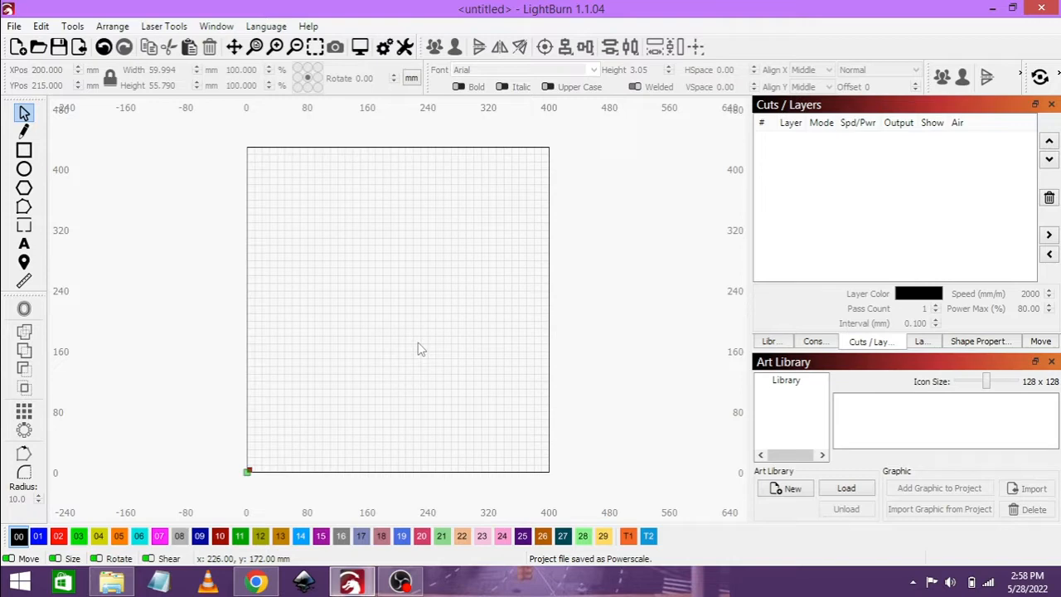
mouse_move(909, 13)
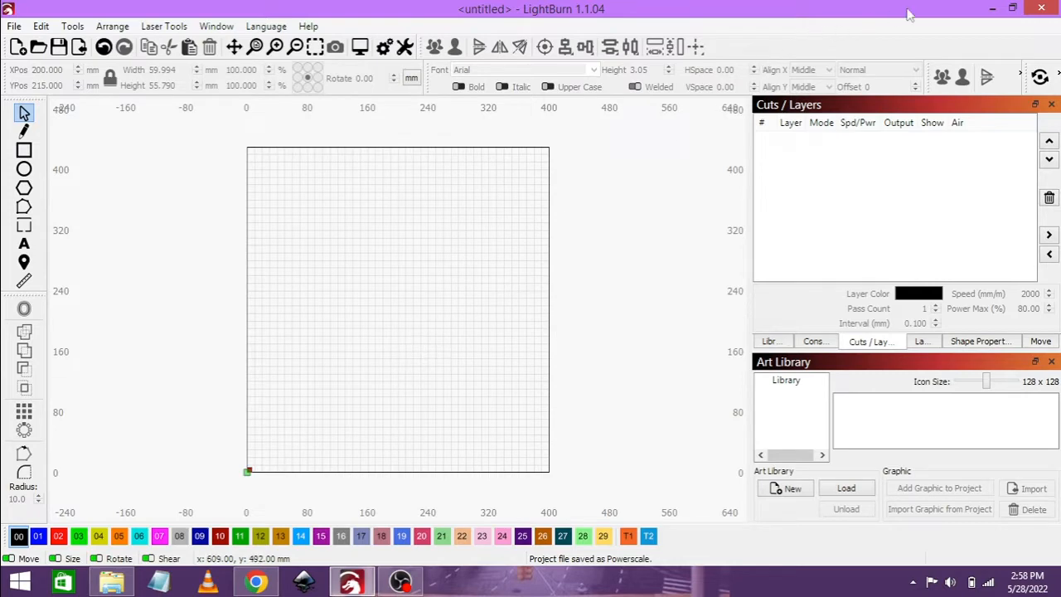
mouse_move(990, 37)
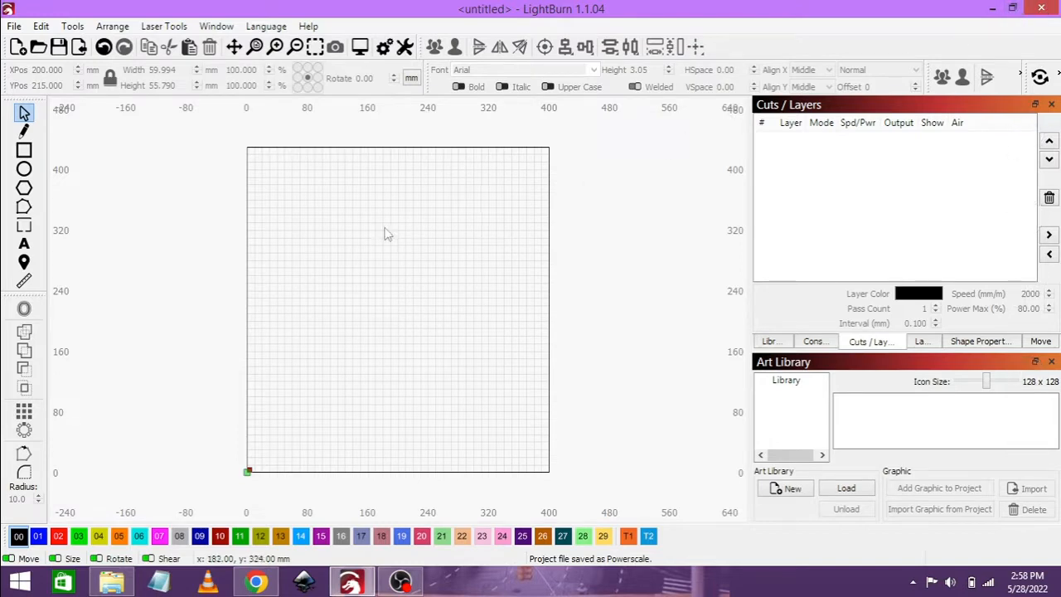
mouse_move(212, 186)
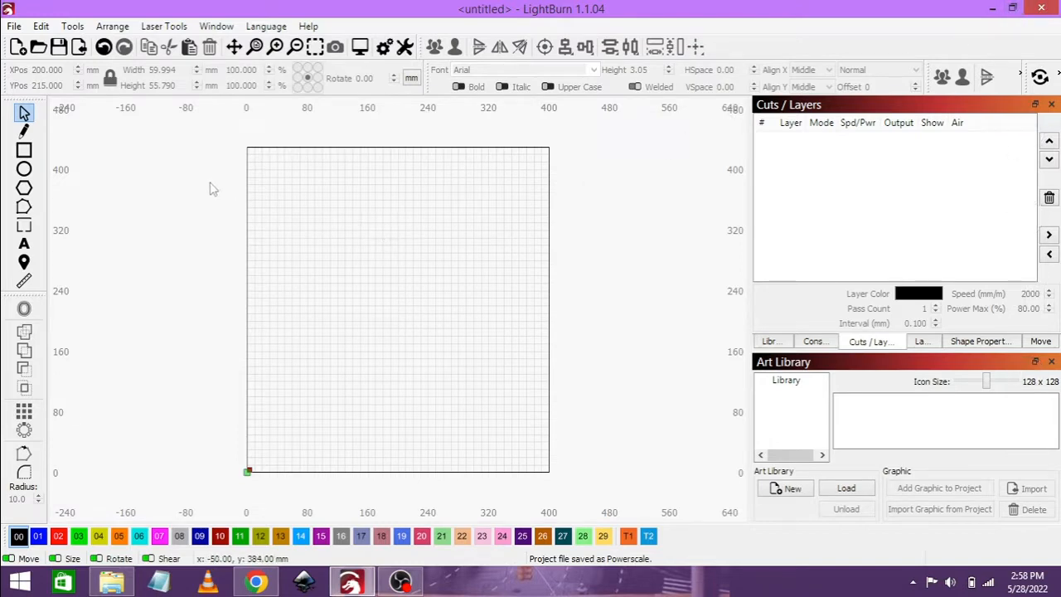
mouse_move(158, 159)
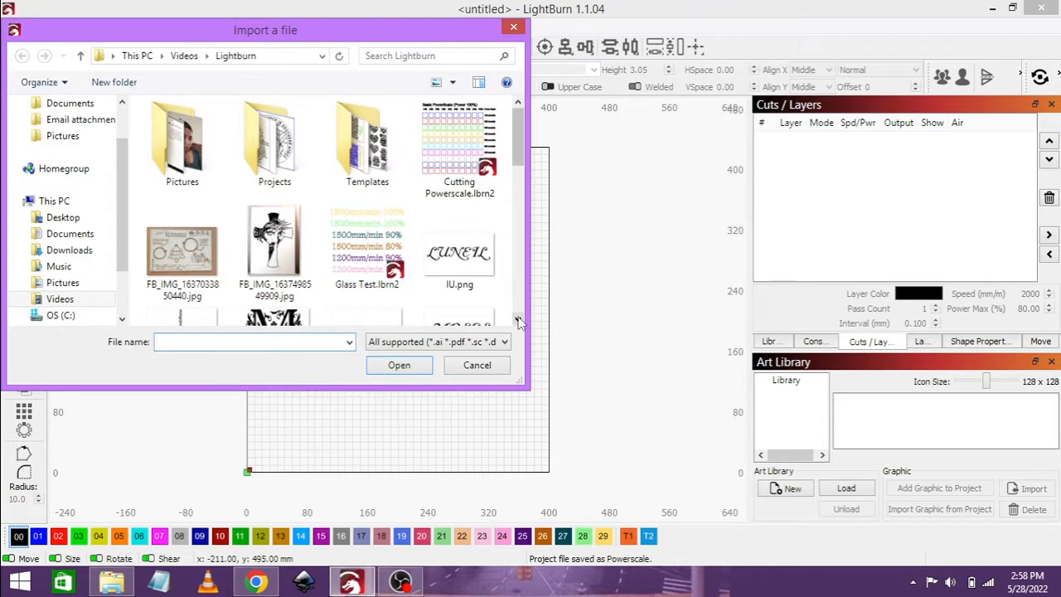
- Import powerscale.lbrn2 so the test grid and its coloured layers appear on the workspace
scroll("down", 3)
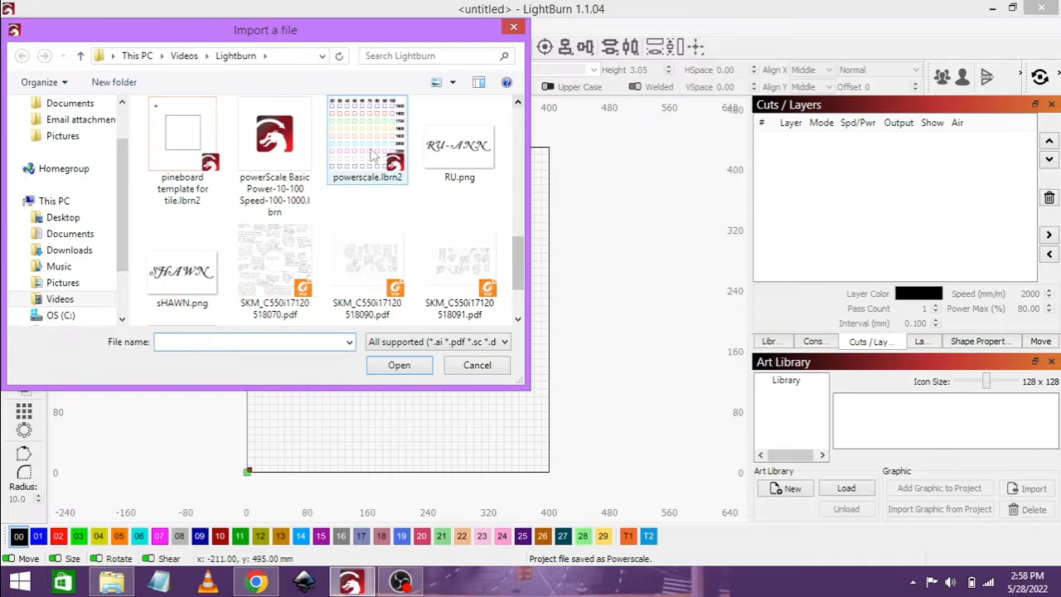
left_click(367, 141)
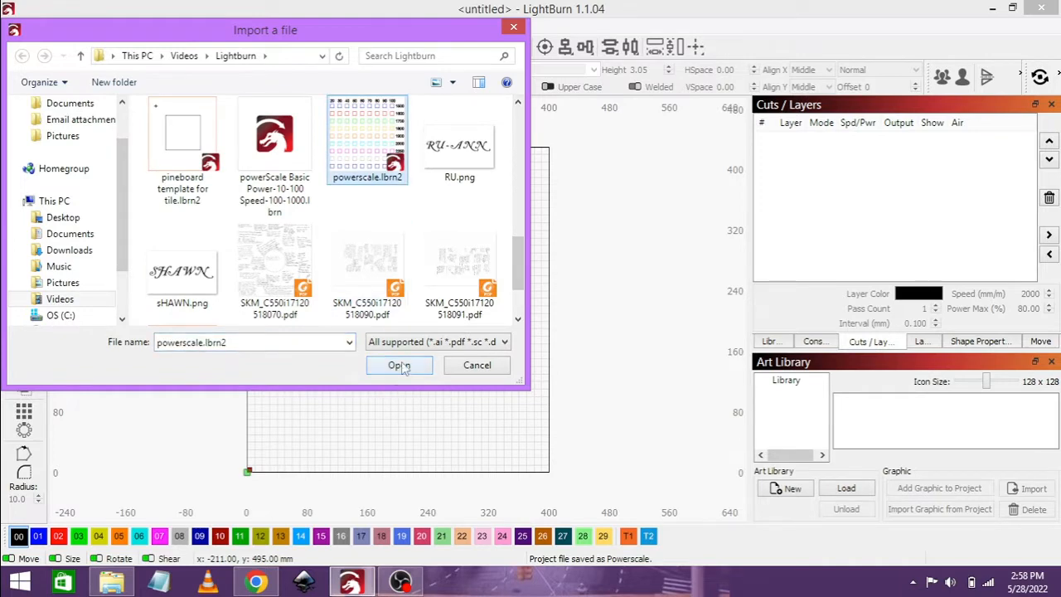
left_click(398, 365)
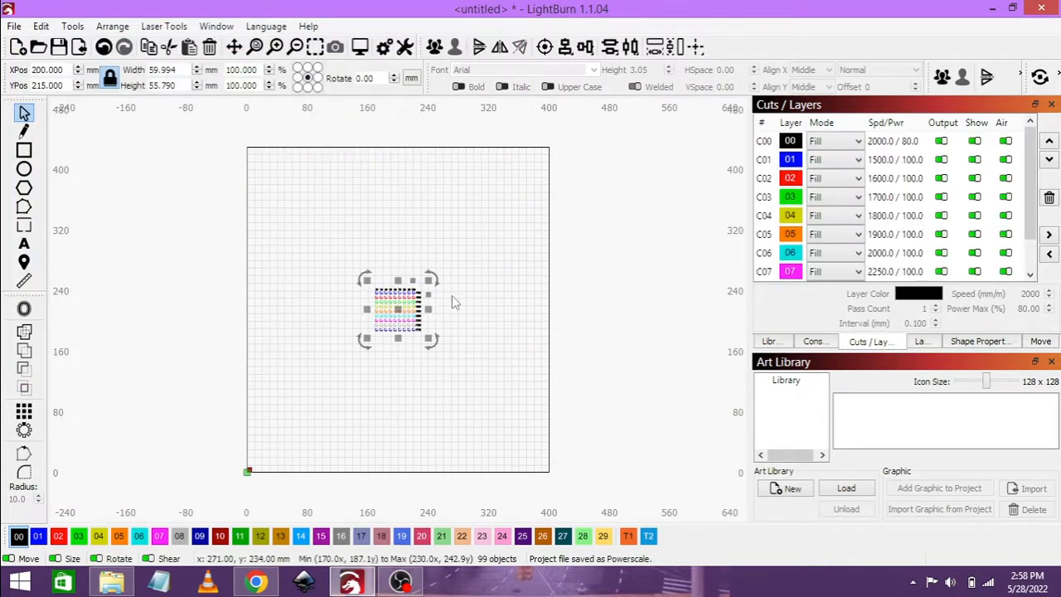
scroll("up", 3)
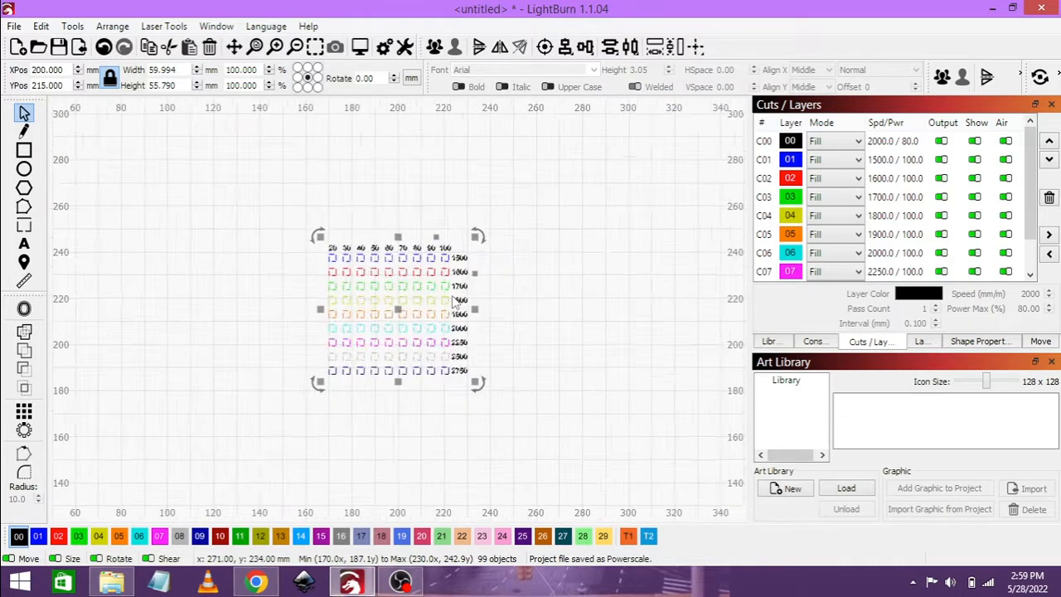
scroll("up", 3)
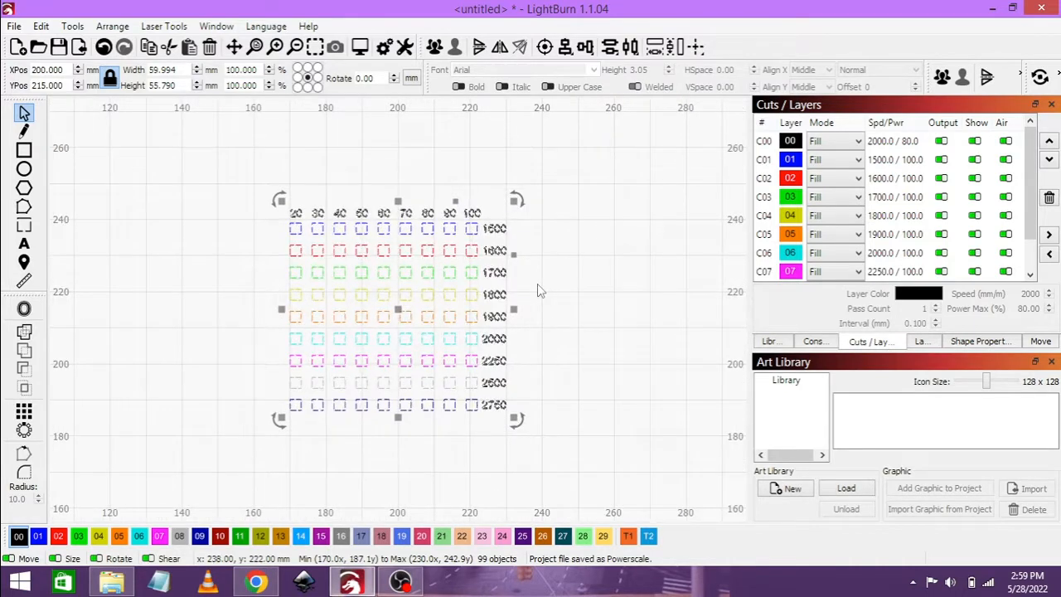
left_click(544, 290)
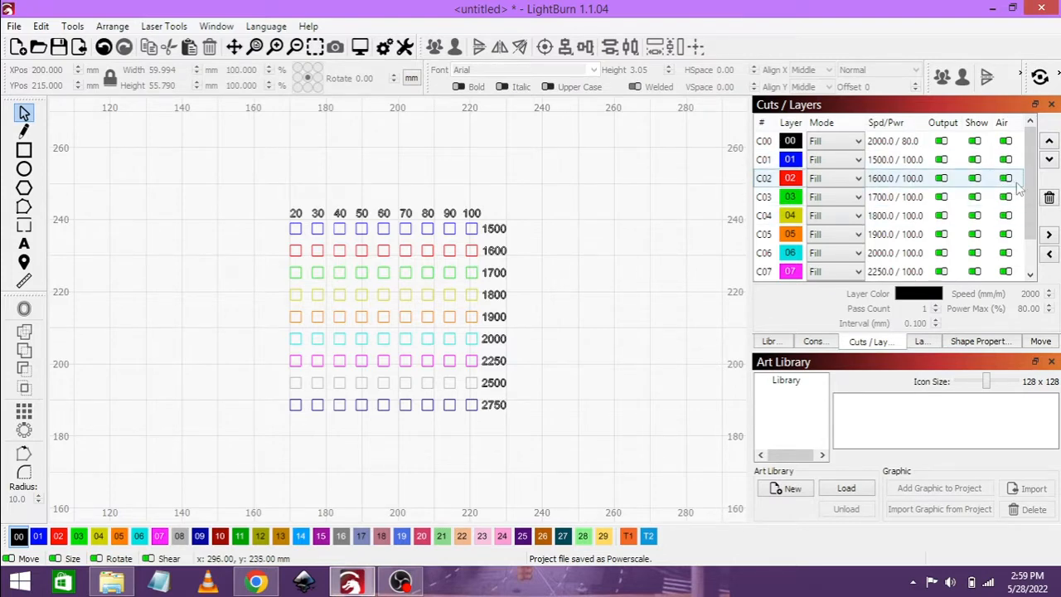
scroll("down", 3)
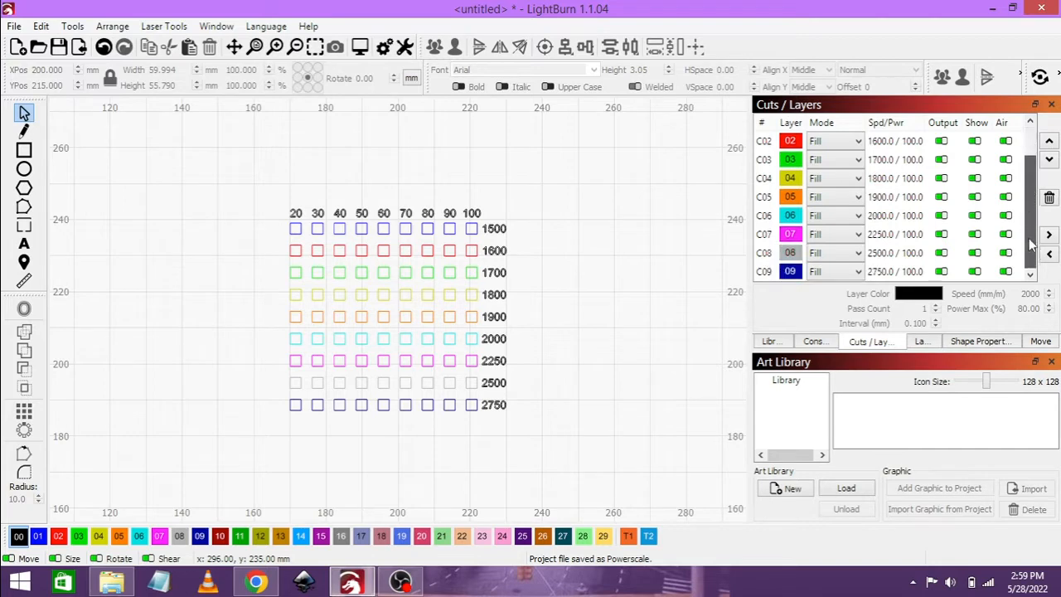
scroll("up", 3)
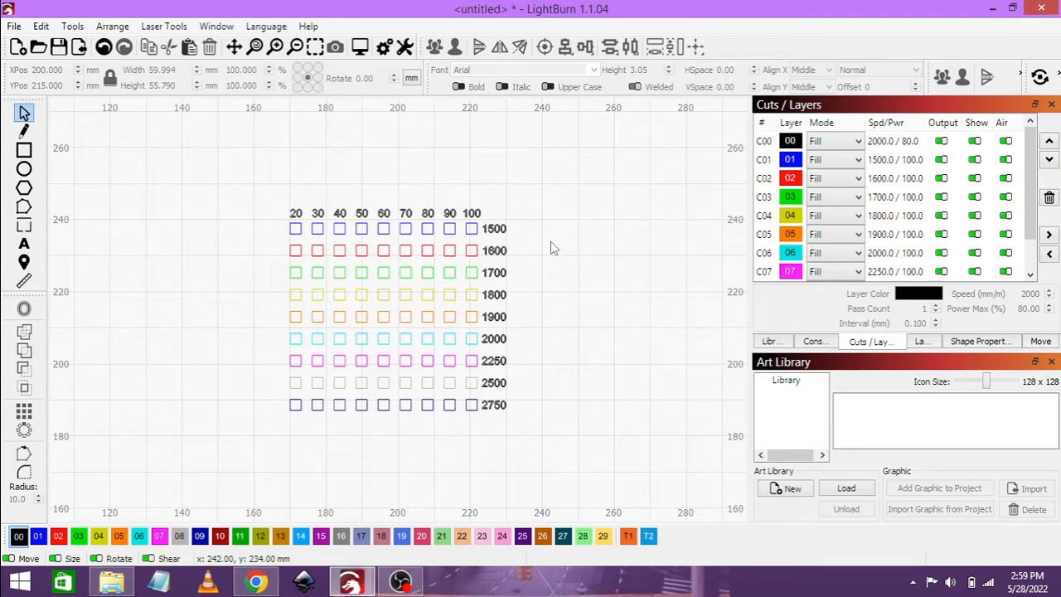
mouse_move(532, 209)
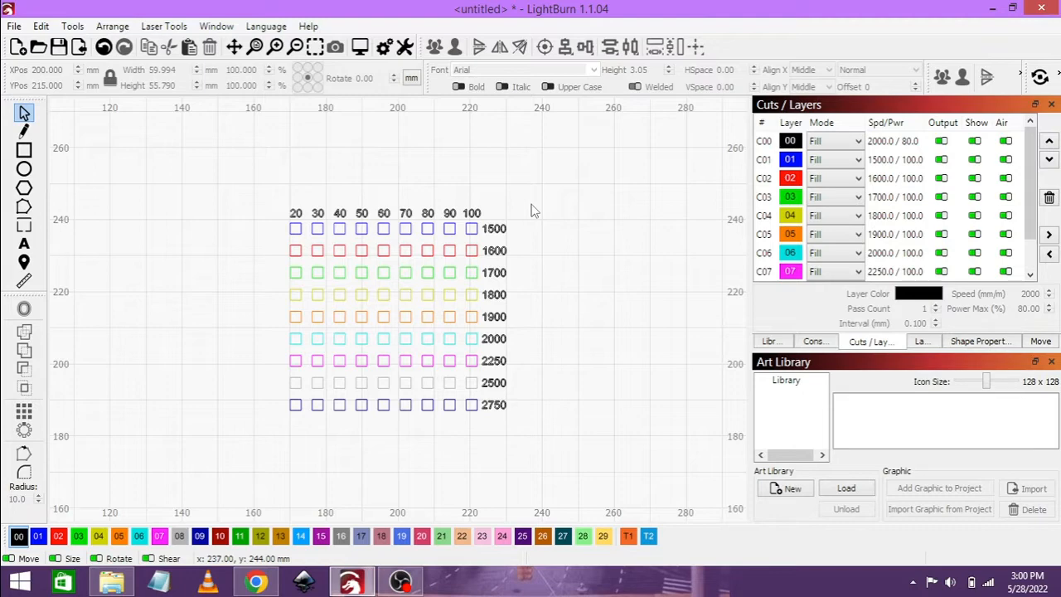
mouse_move(215, 146)
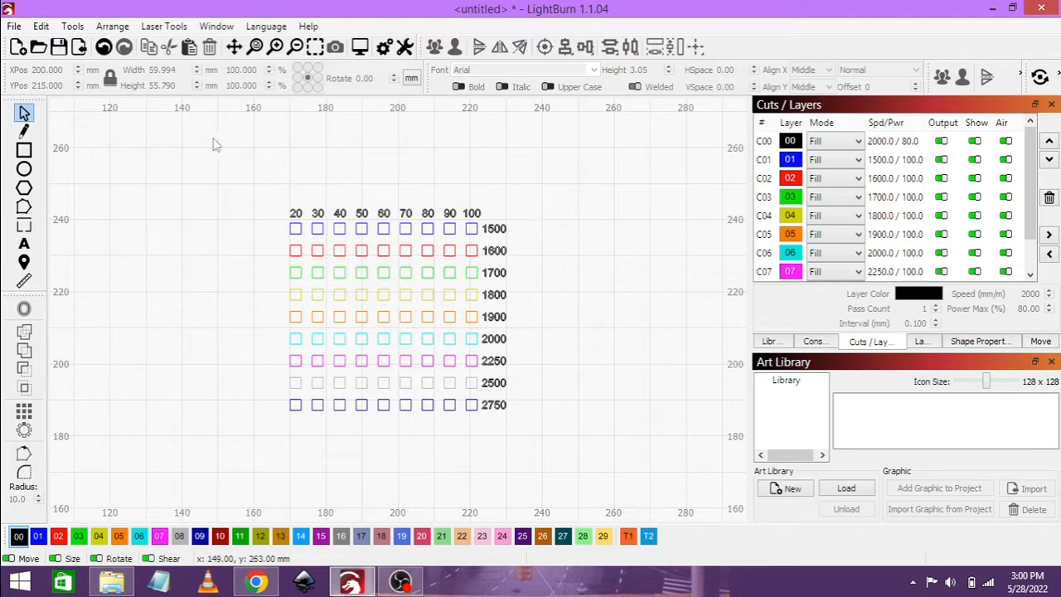
mouse_move(219, 163)
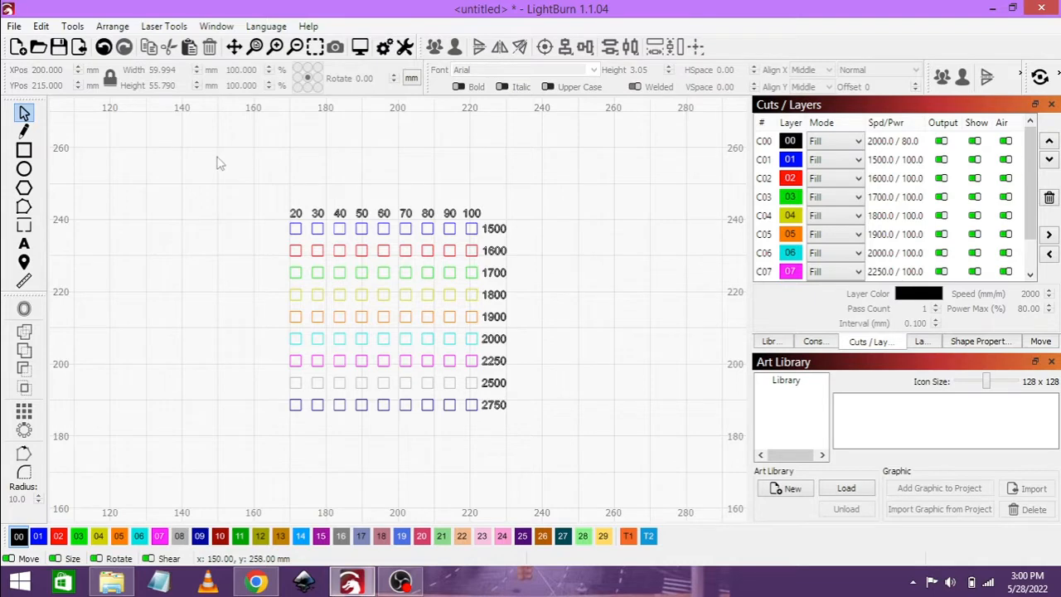
- Select the whole test grid, give it a new overall width and send it to the laser with Start
left_click_drag(219, 156, 556, 445)
type("75.003")
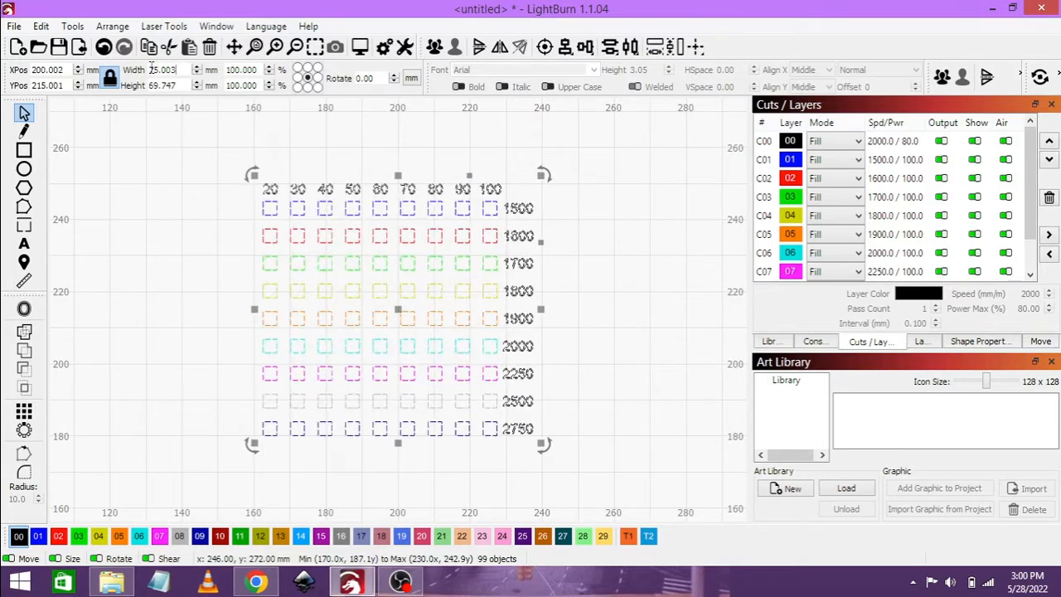
left_click(207, 252)
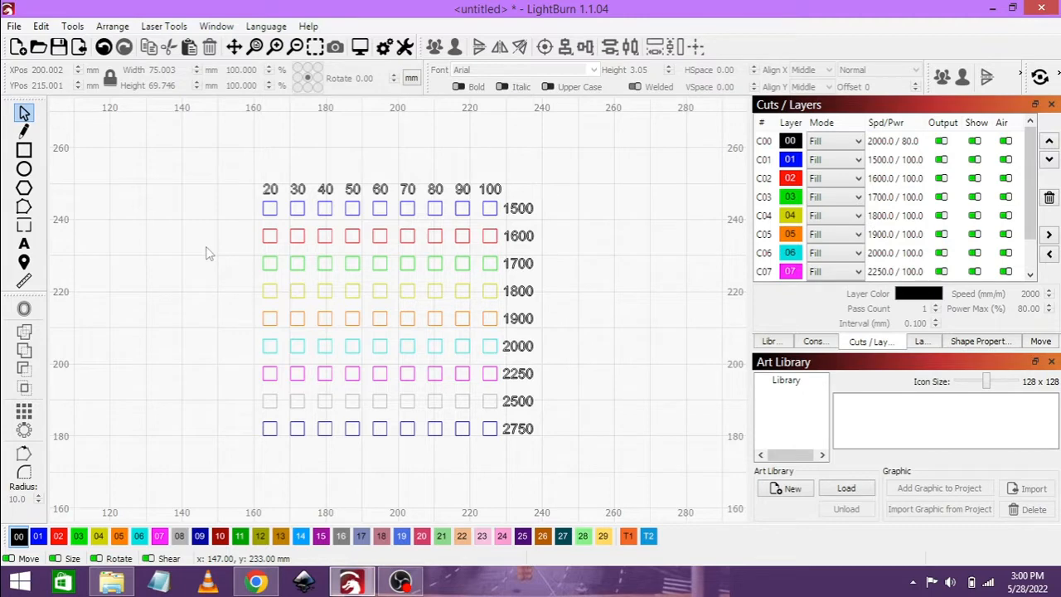
mouse_move(279, 406)
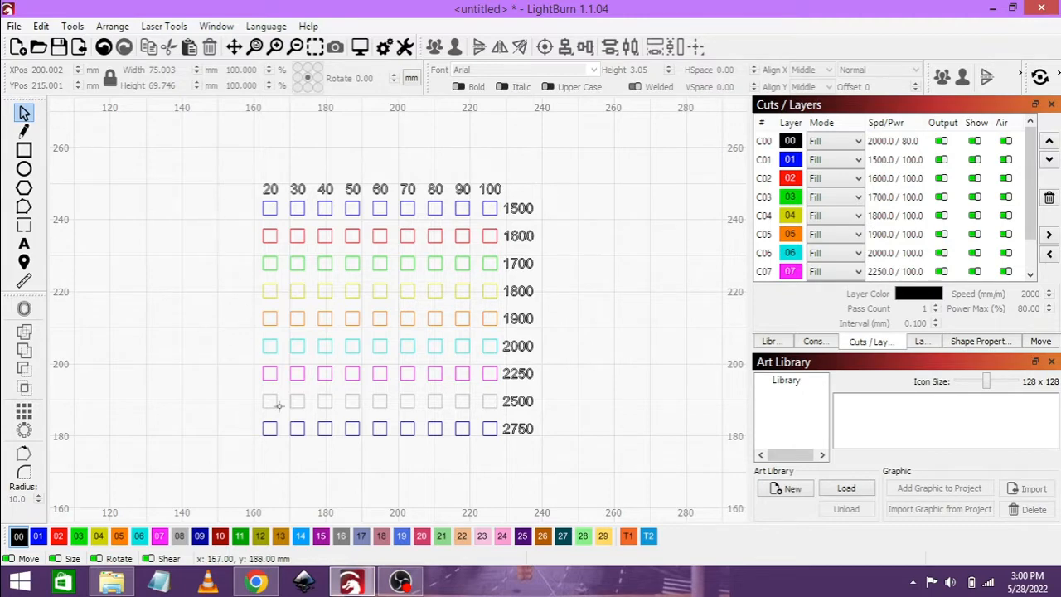
left_click(401, 580)
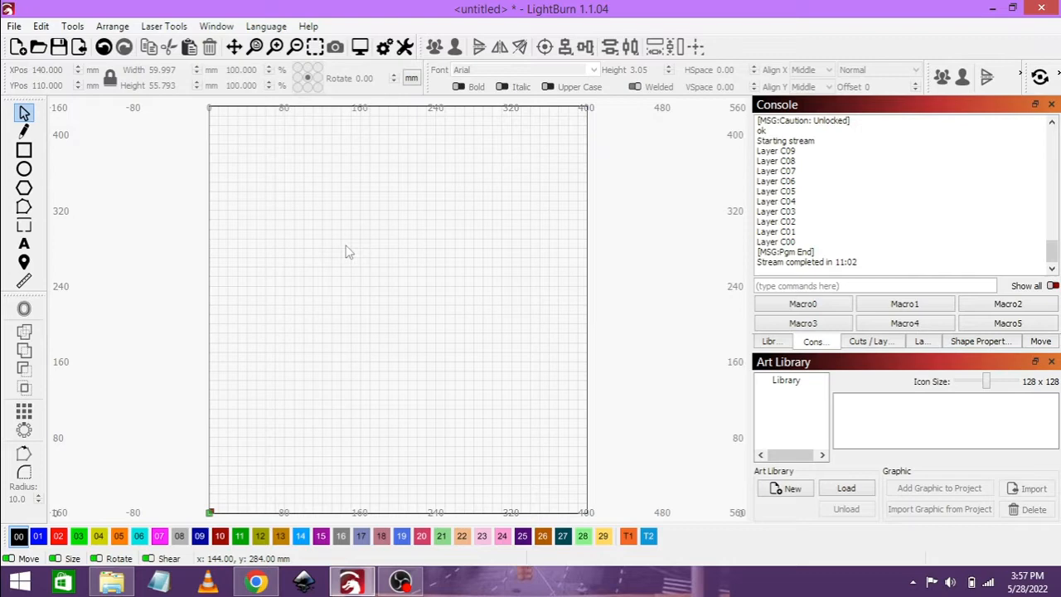
mouse_move(212, 182)
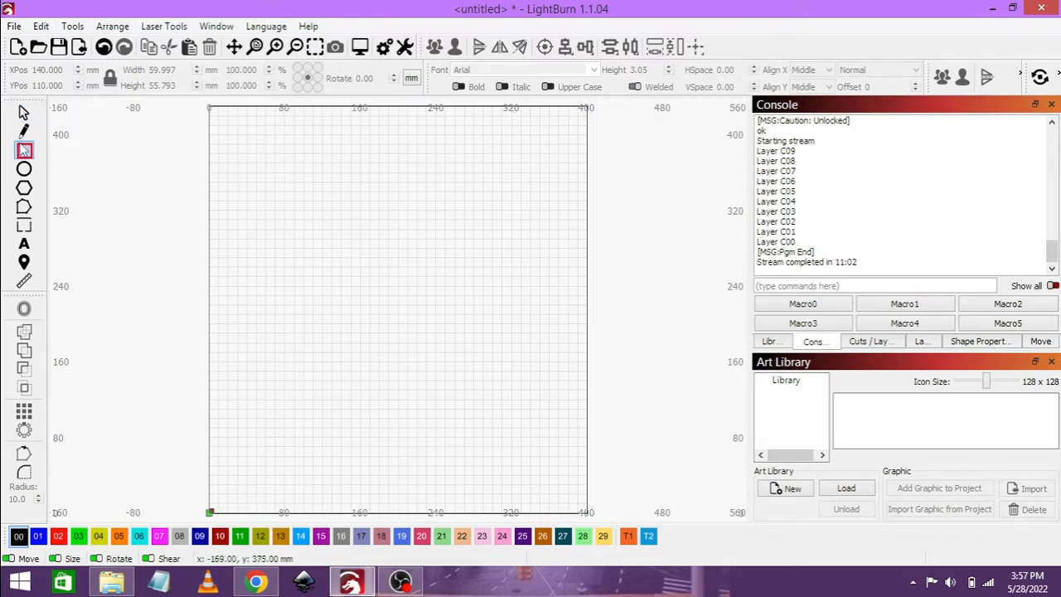
- Draw the board outline rectangle and size it to roughly 155 by 205 mm
left_click_drag(257, 209, 380, 333)
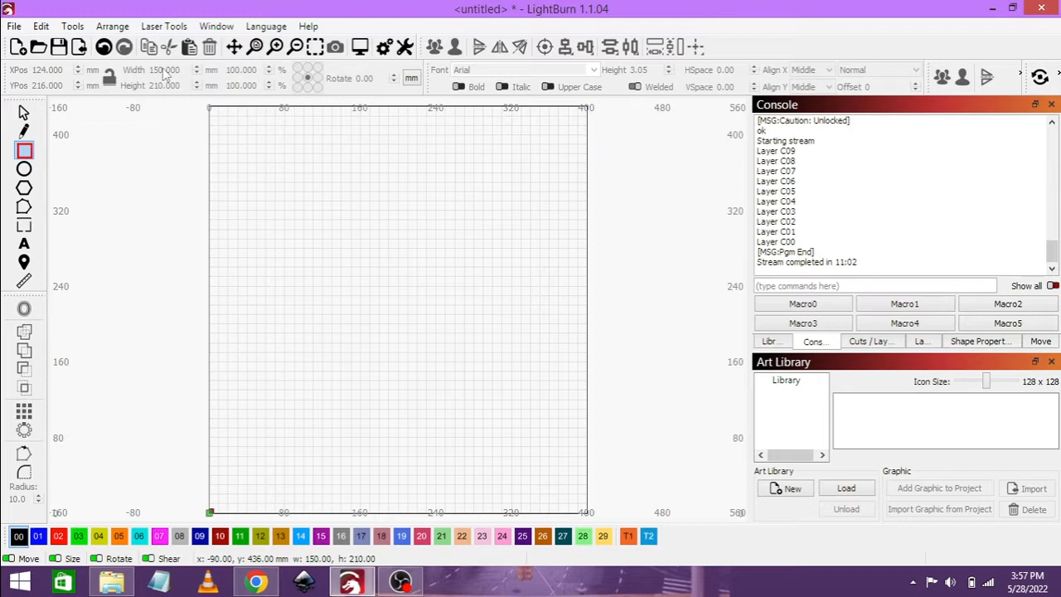
left_click_drag(255, 209, 396, 411)
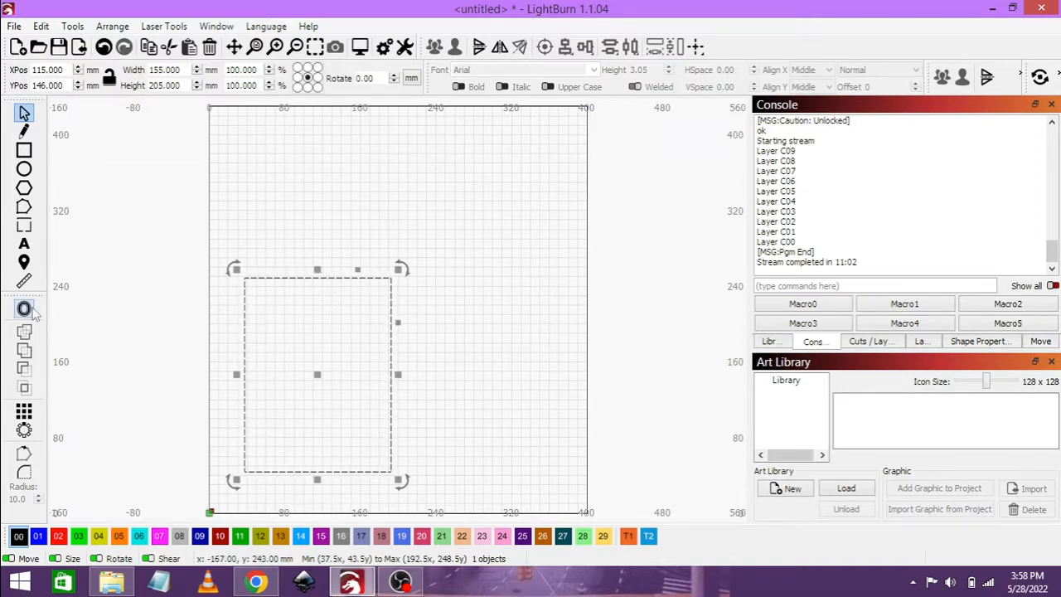
- Offset the board rectangle 10 mm inward to create a nested inner rectangle
left_click(24, 309)
type("1")
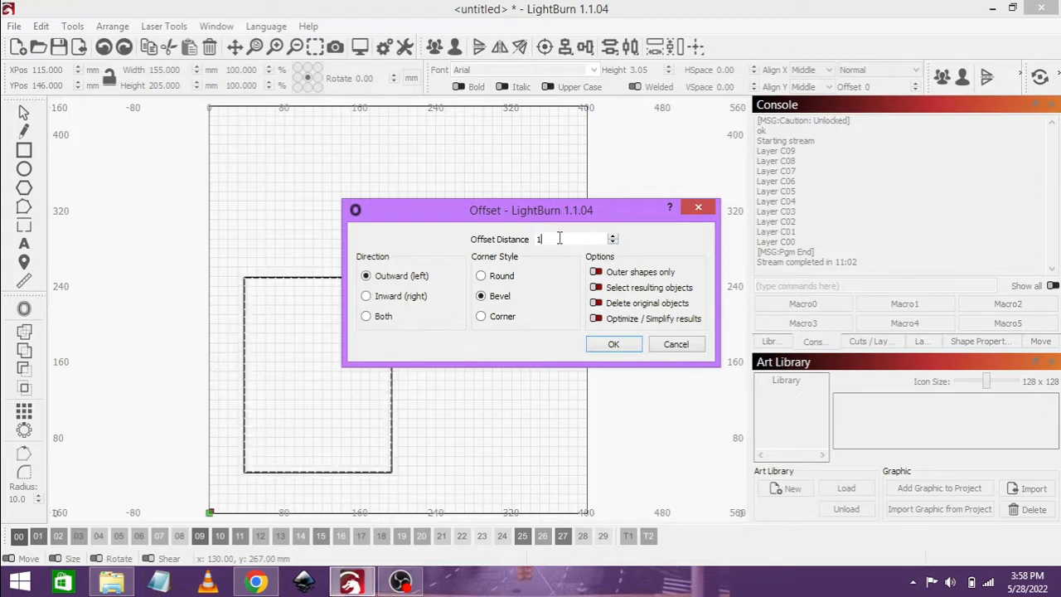
type("0")
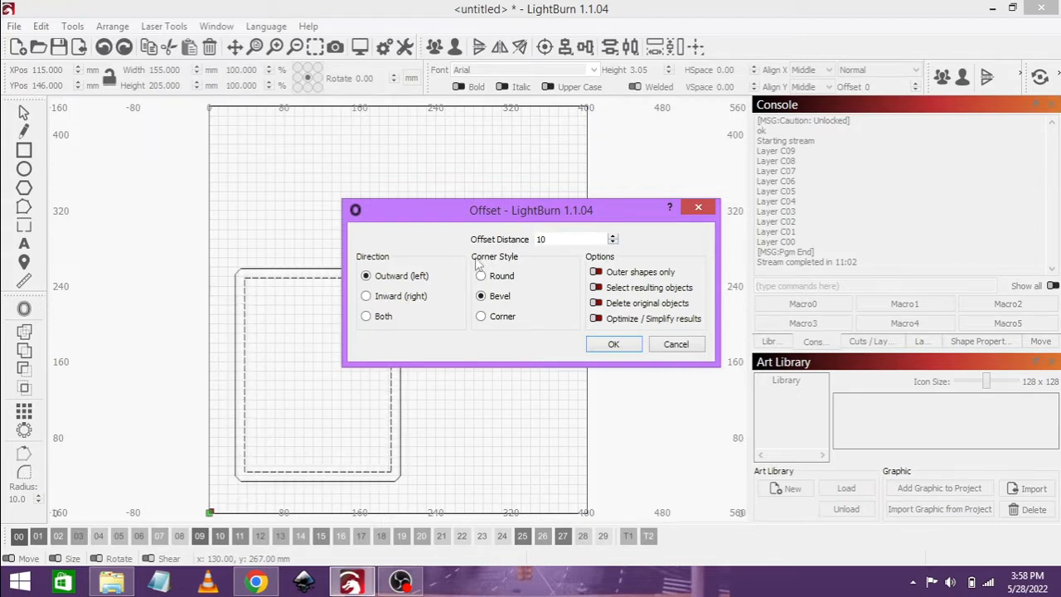
left_click(365, 296)
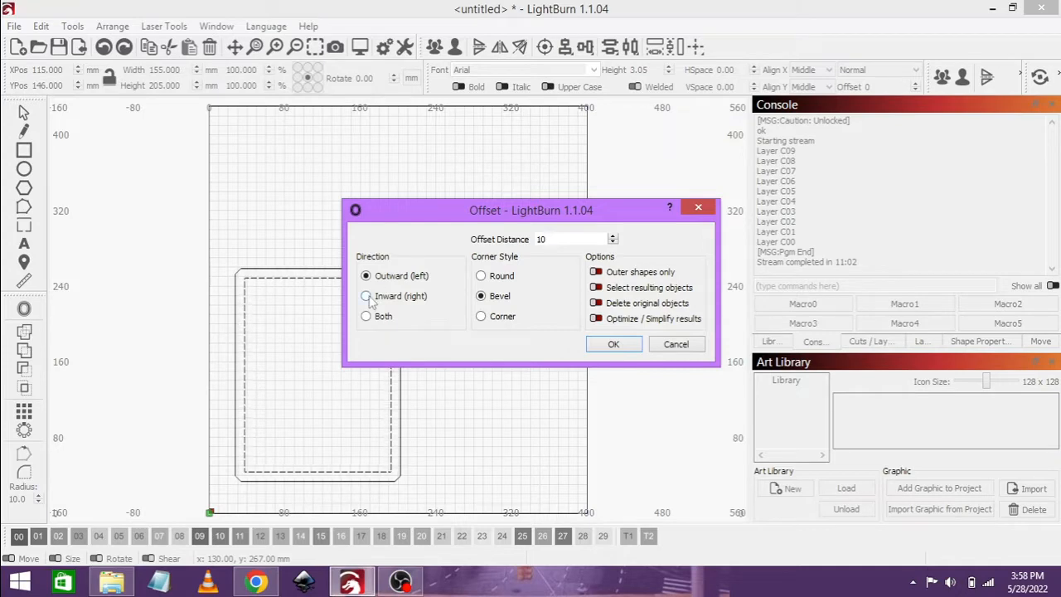
left_click(364, 295)
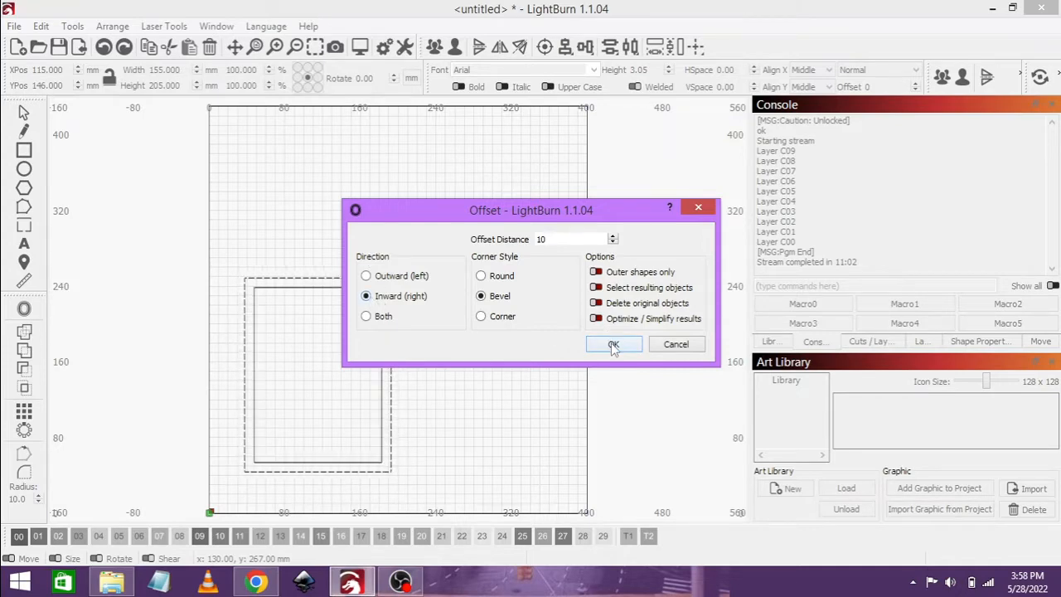
left_click(613, 344)
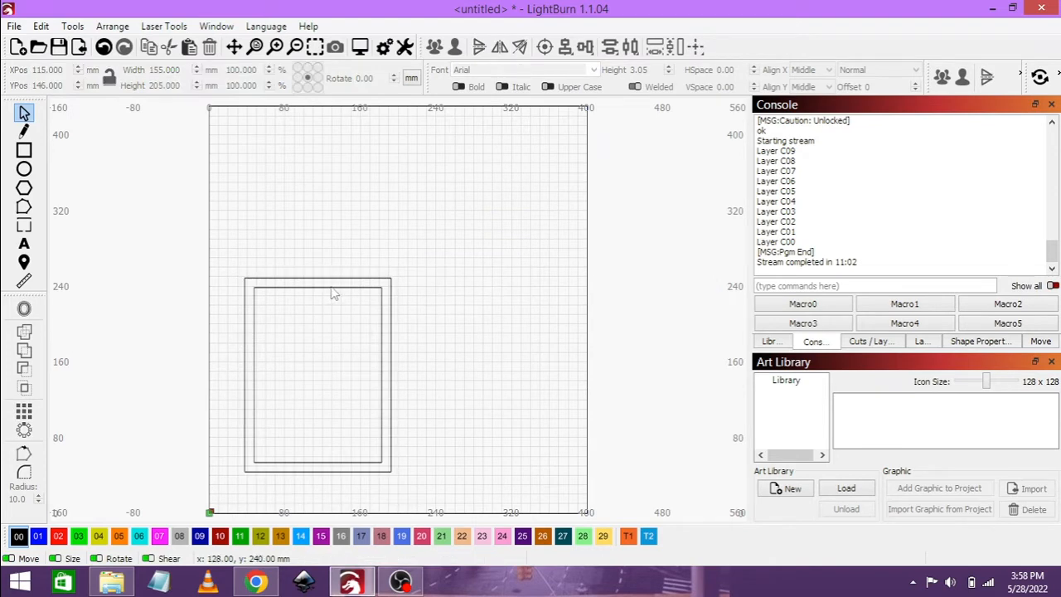
- Move the new inner rectangle onto an orange layer
left_click(318, 374)
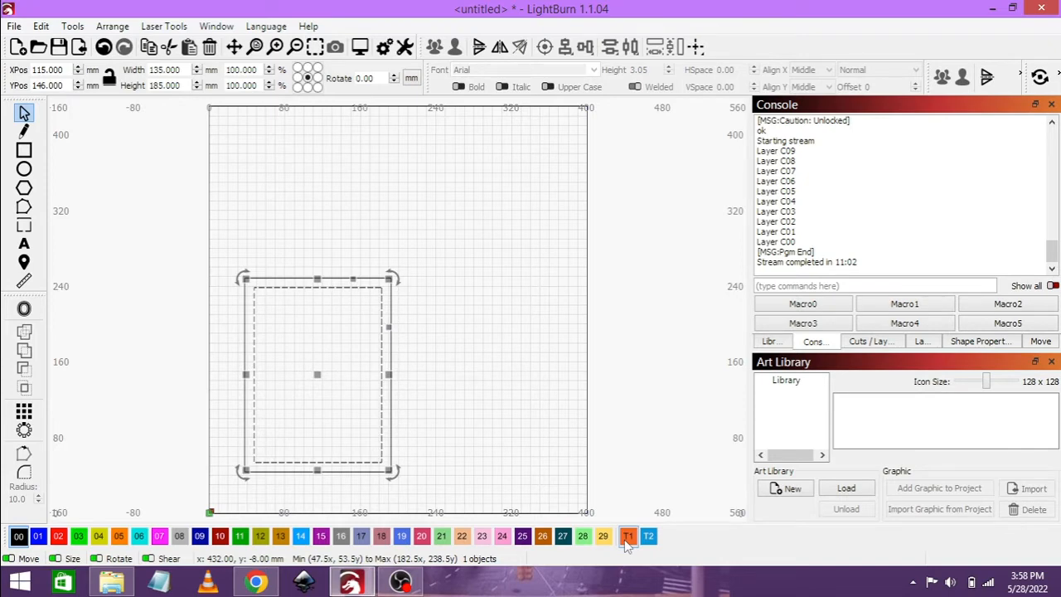
left_click(501, 313)
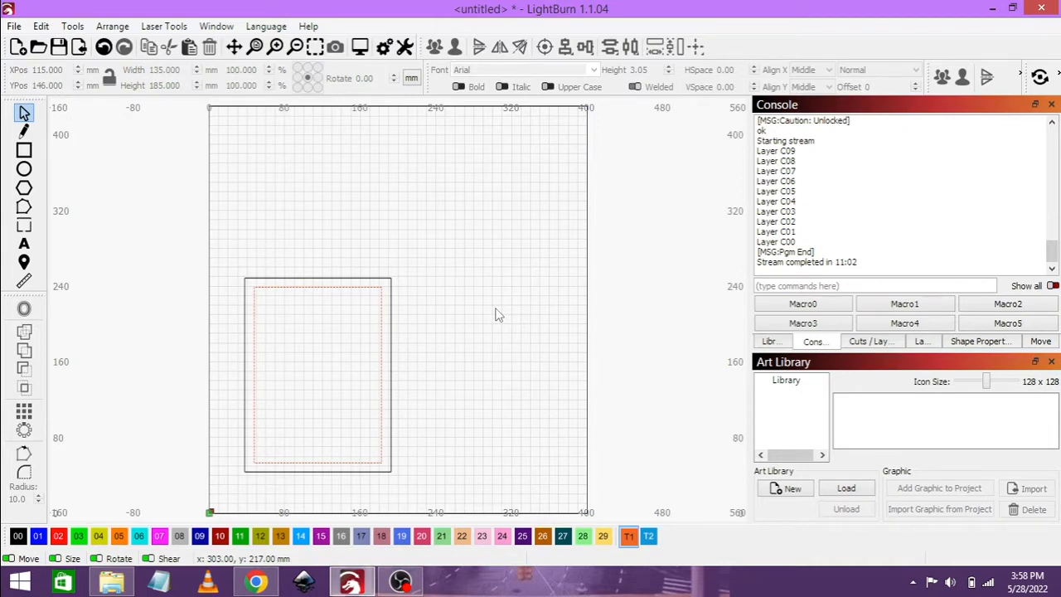
mouse_move(338, 511)
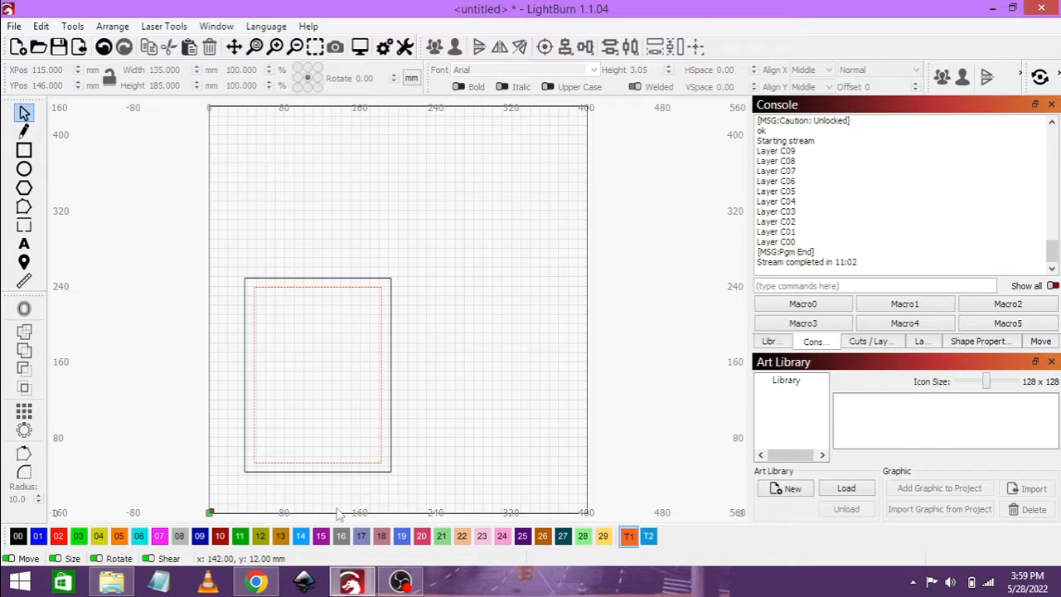
- Upload the portrait JPG of the woman from the Pictures folder into ImagR
left_click(255, 580)
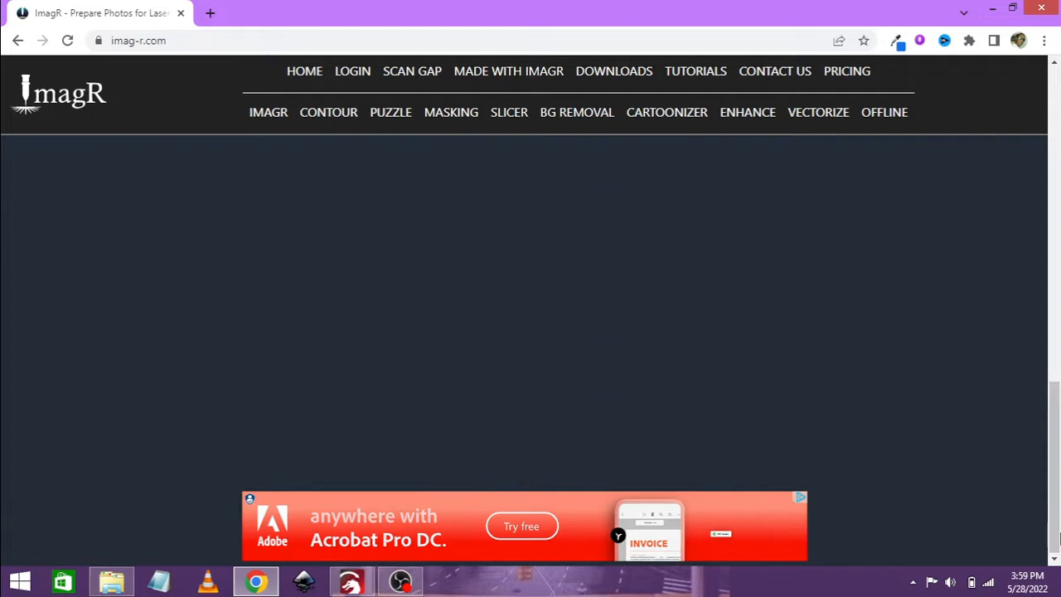
scroll("down", 3)
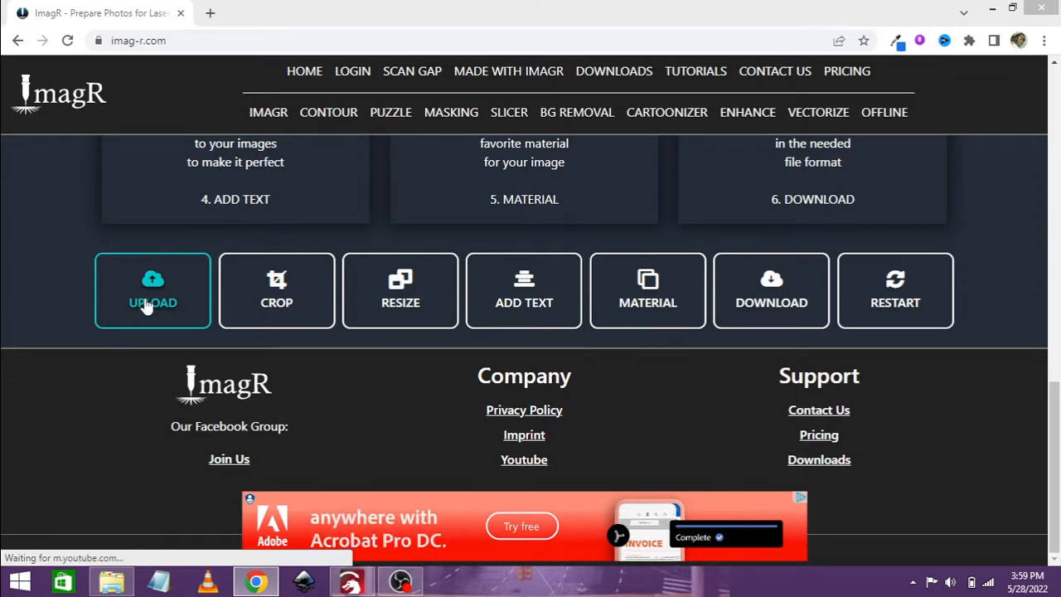
left_click(152, 291)
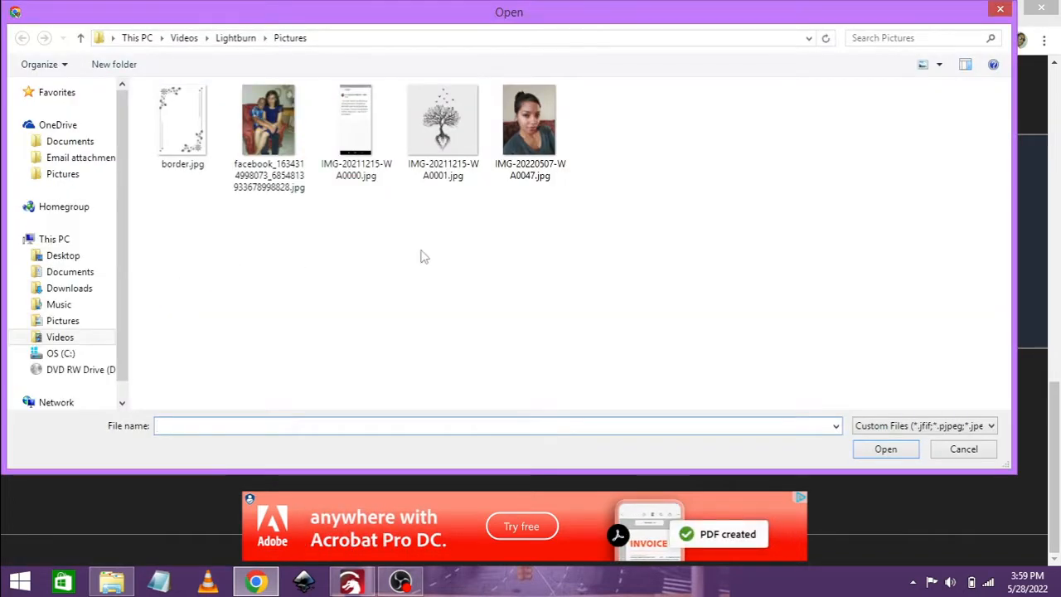
left_click(531, 119)
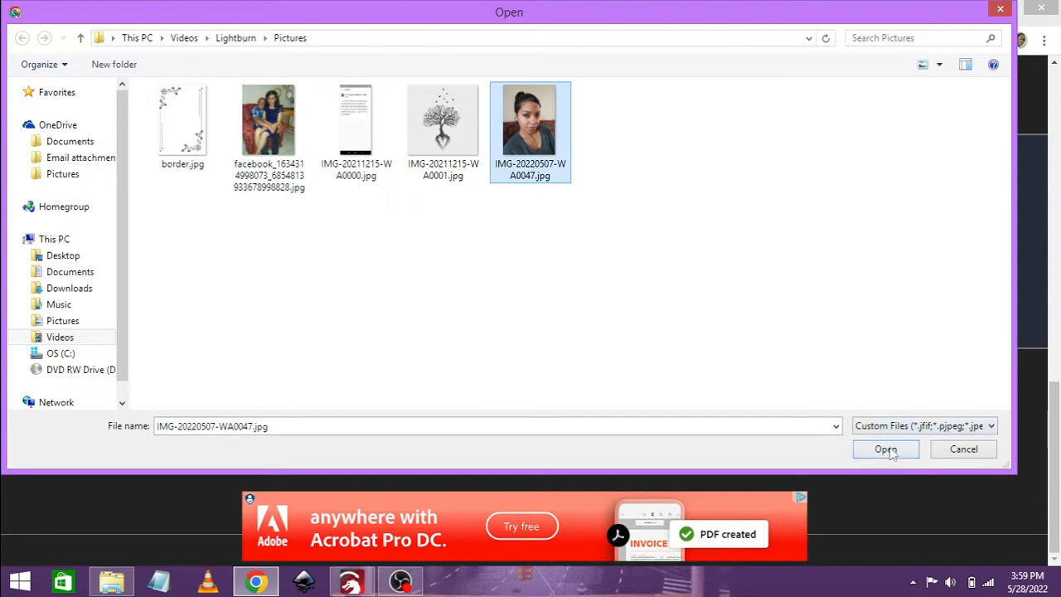
left_click(886, 448)
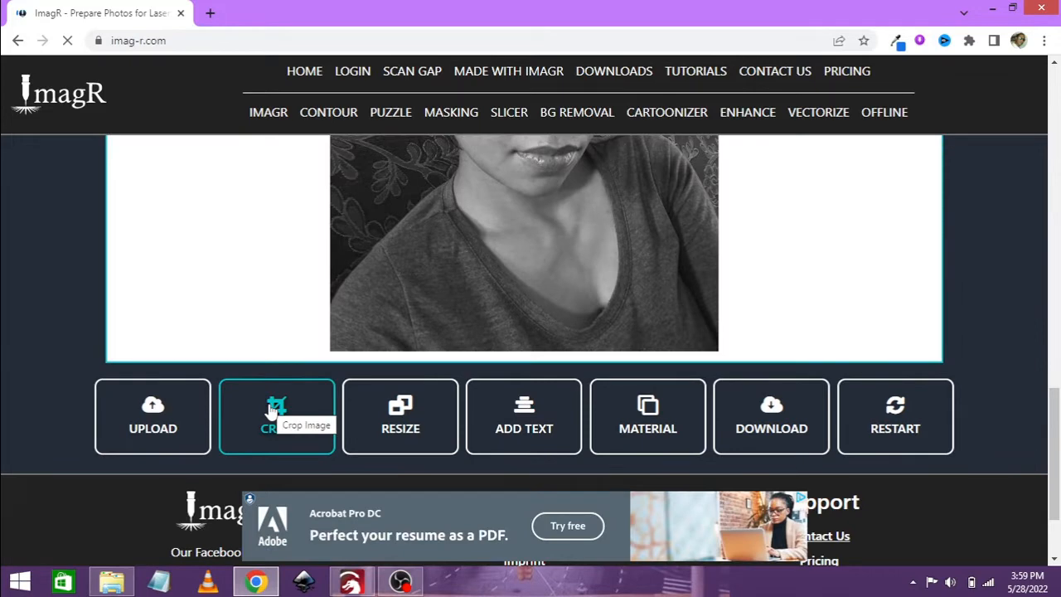
- Start a crop of the portrait measured in millimetres
left_click(277, 416)
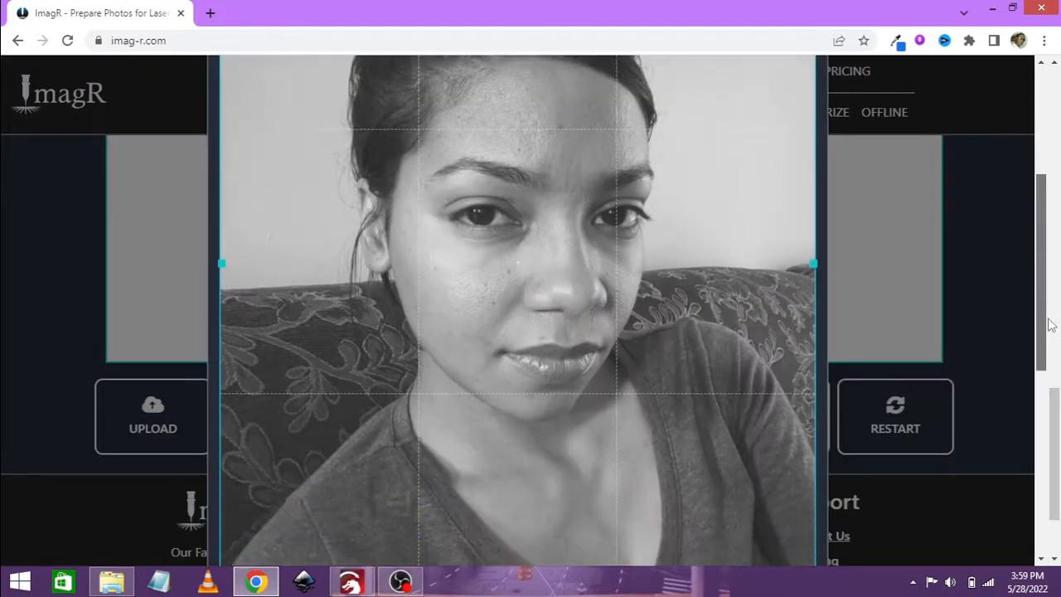
scroll("down", 3)
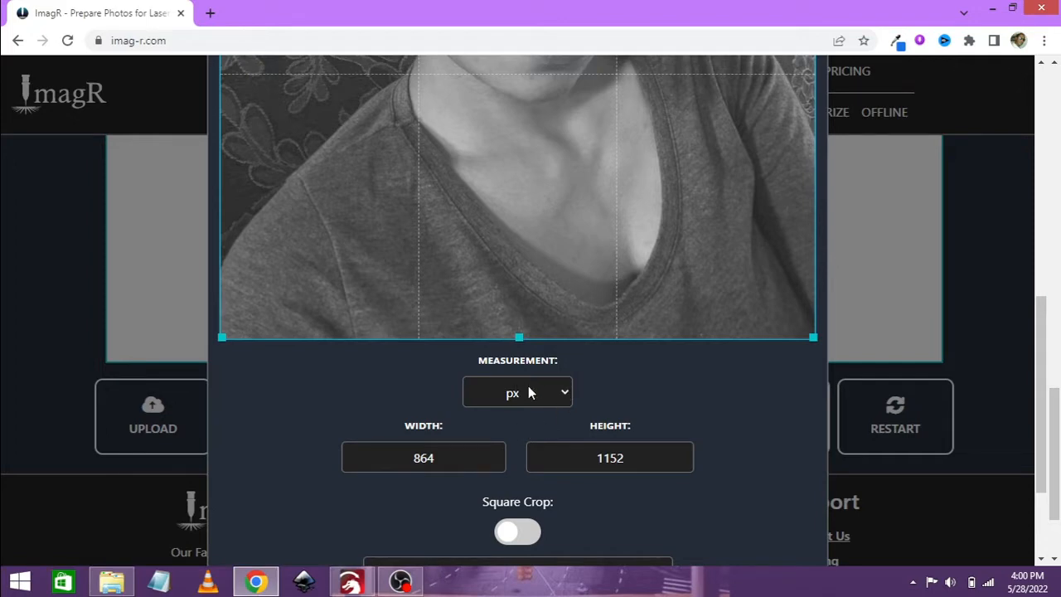
left_click(517, 392)
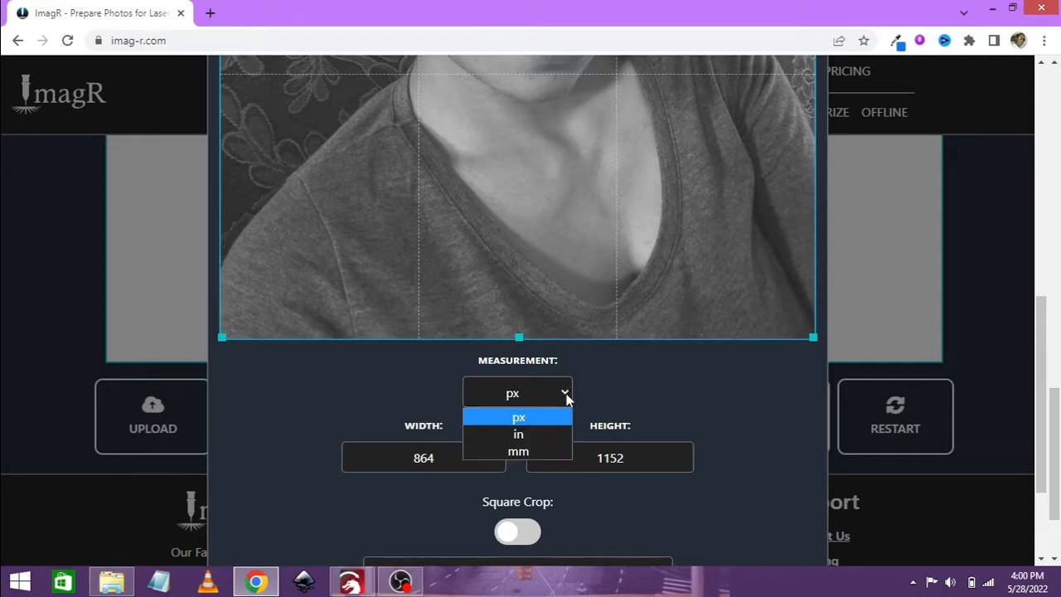
left_click(517, 451)
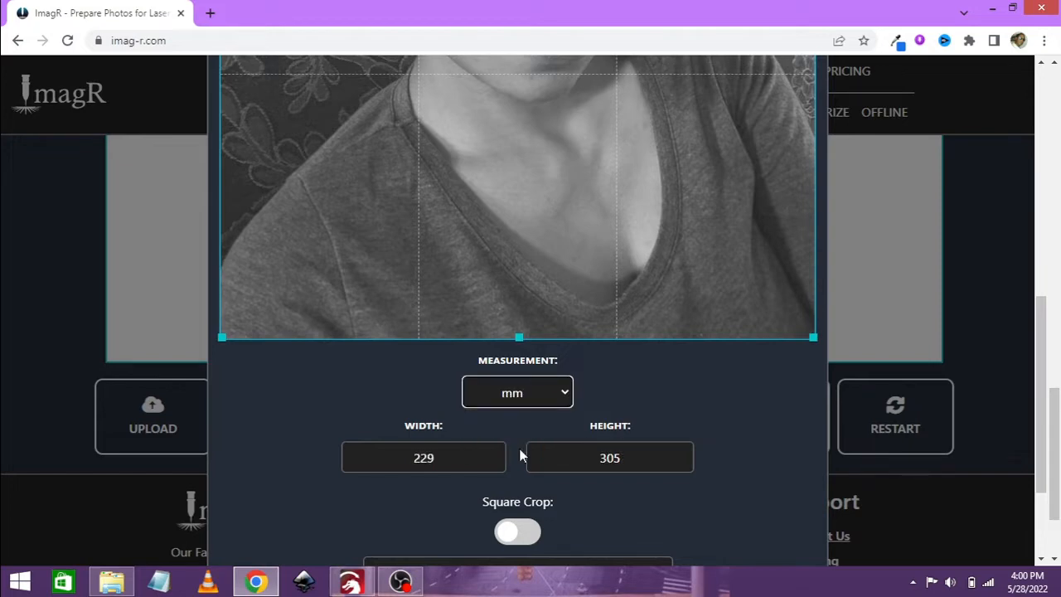
mouse_move(522, 485)
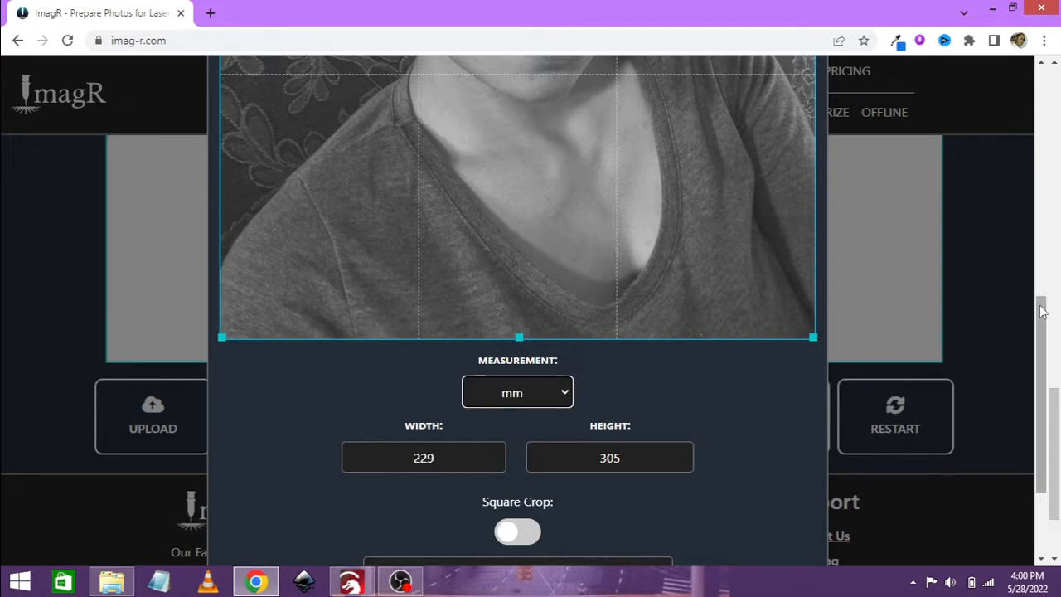
- Push Round Edges to maximum and apply the fully rounded oval crop
scroll("down", 3)
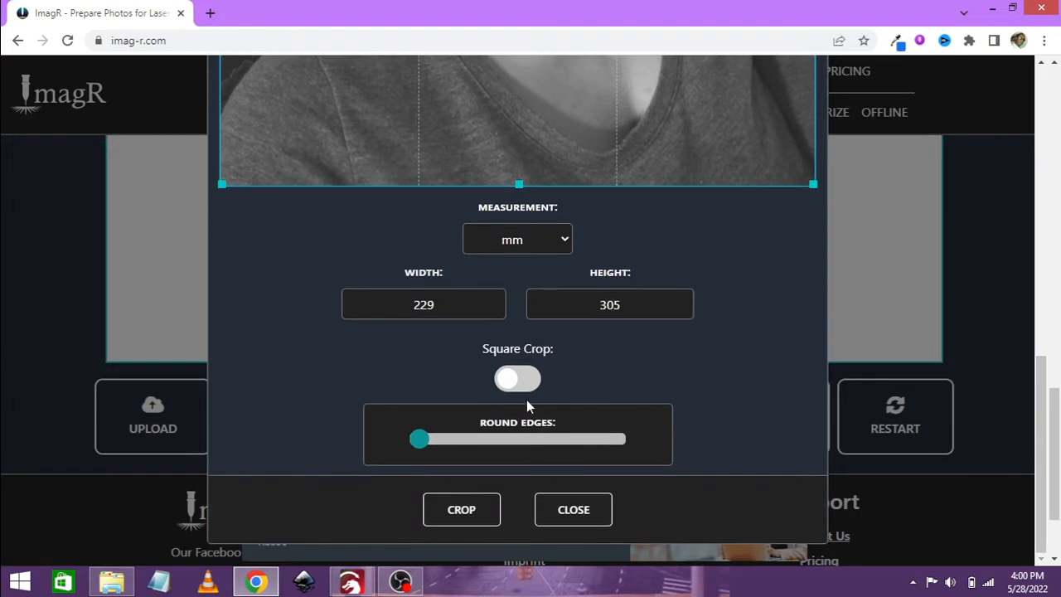
left_click_drag(418, 438, 604, 438)
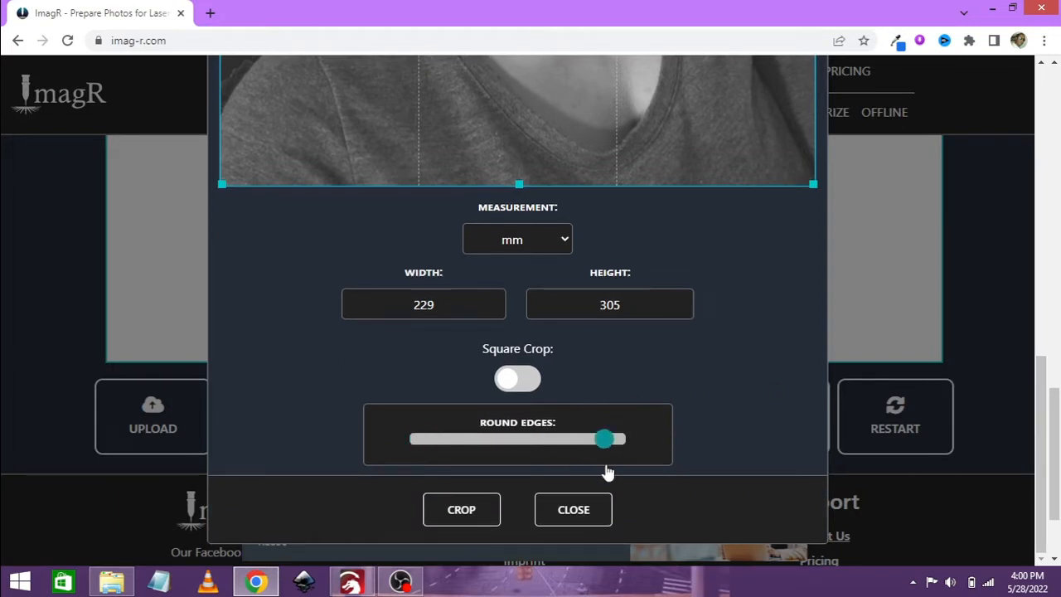
left_click_drag(604, 437, 616, 438)
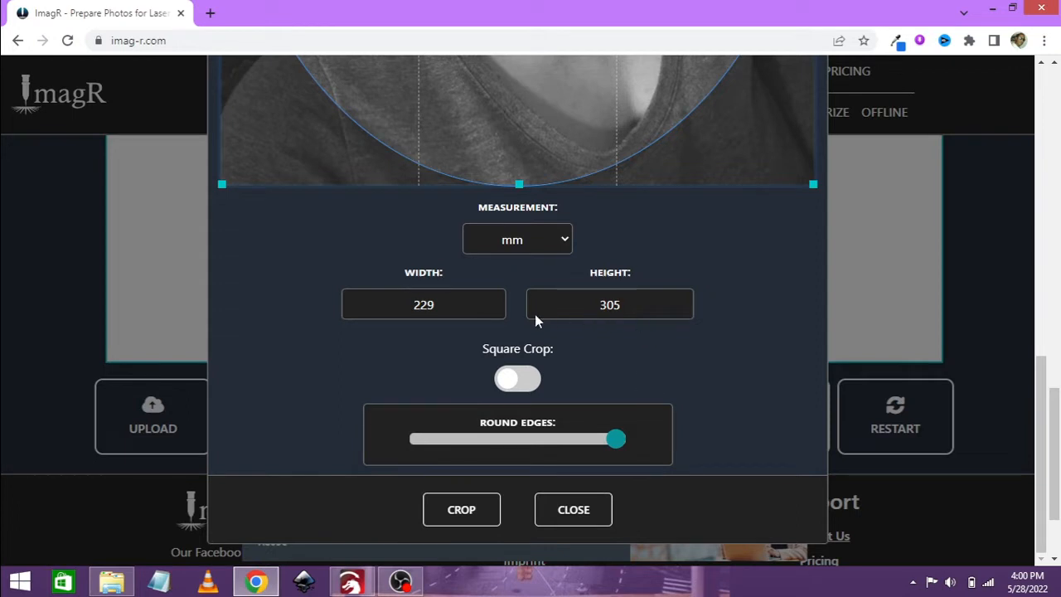
mouse_move(617, 318)
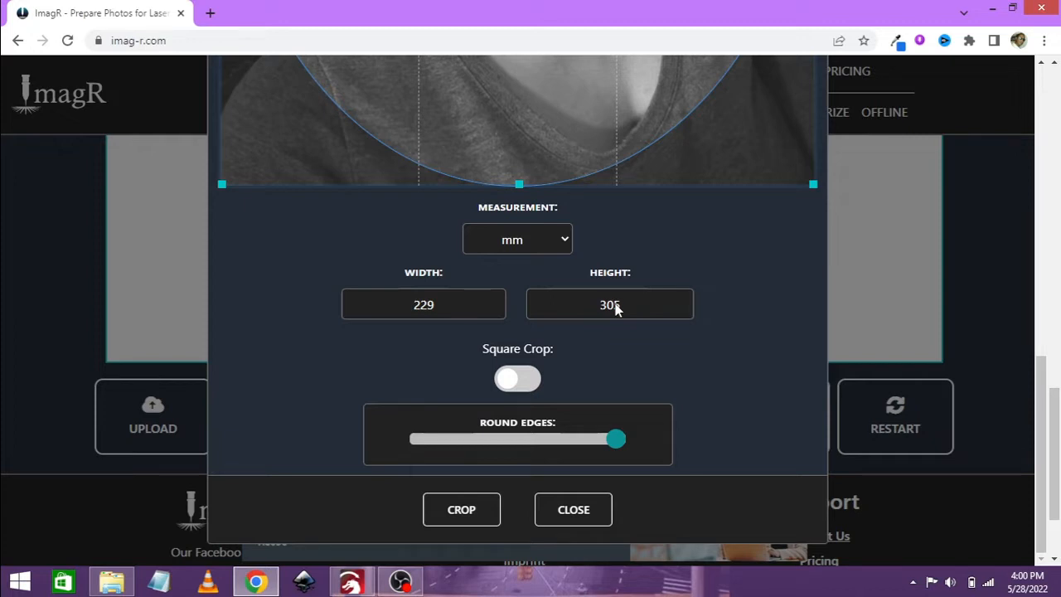
mouse_move(730, 340)
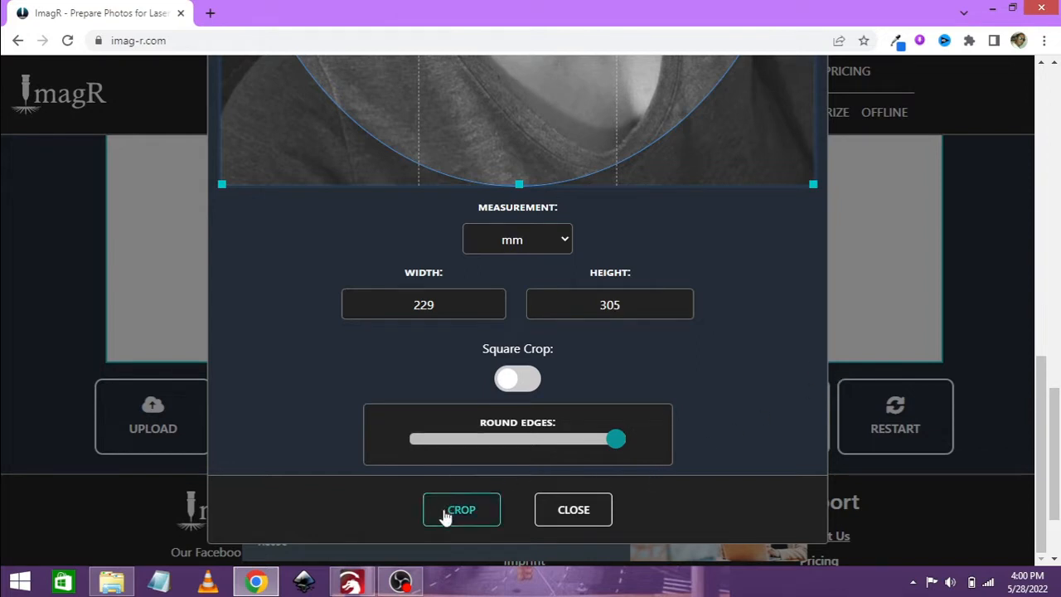
left_click(461, 509)
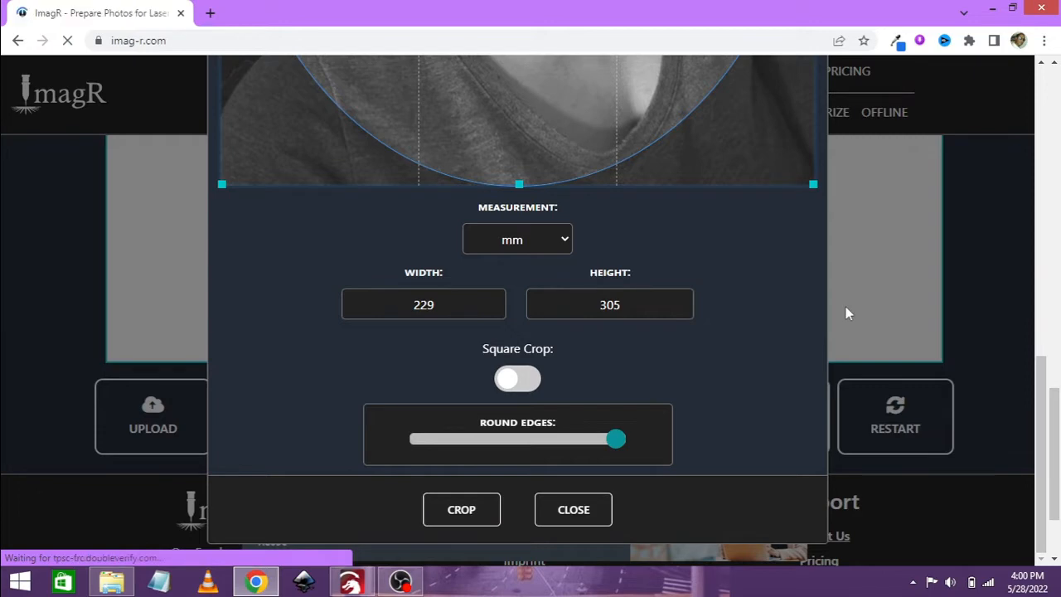
left_click(574, 509)
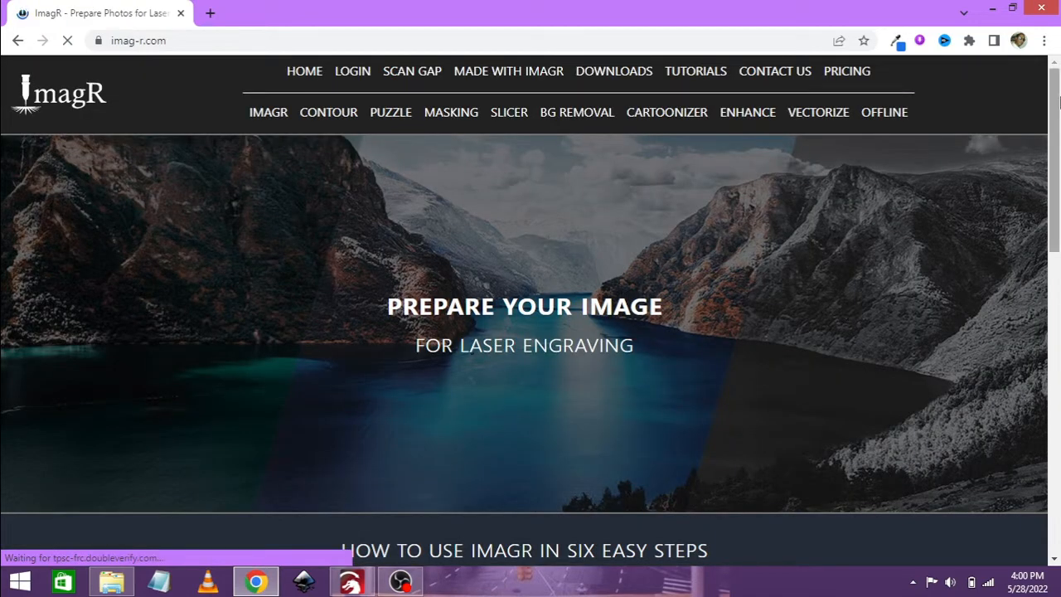
- Start a resize in millimetres with the height set toward 170 mm
scroll("down", 3)
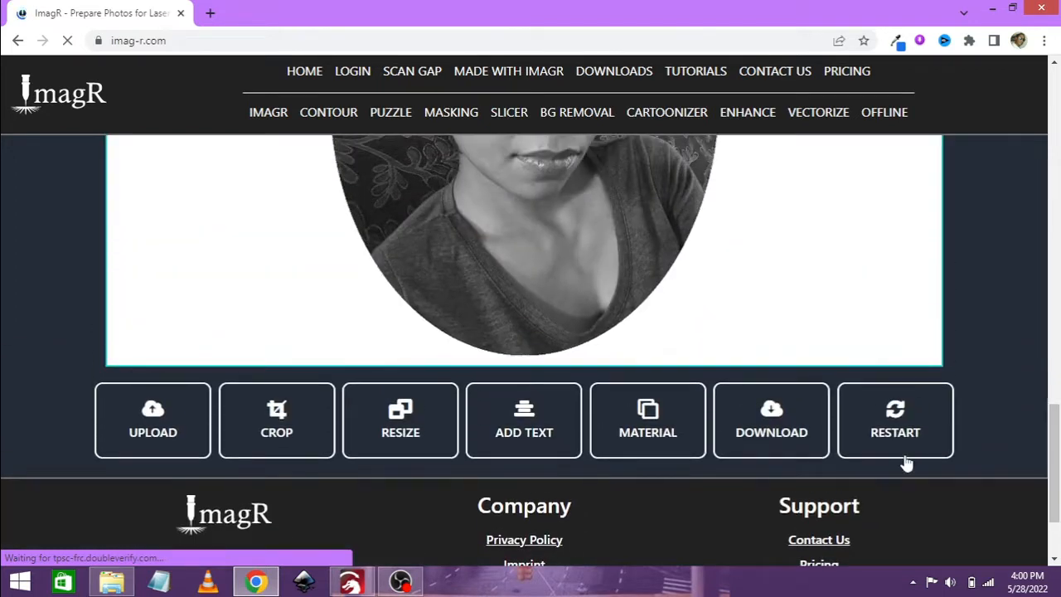
left_click(401, 421)
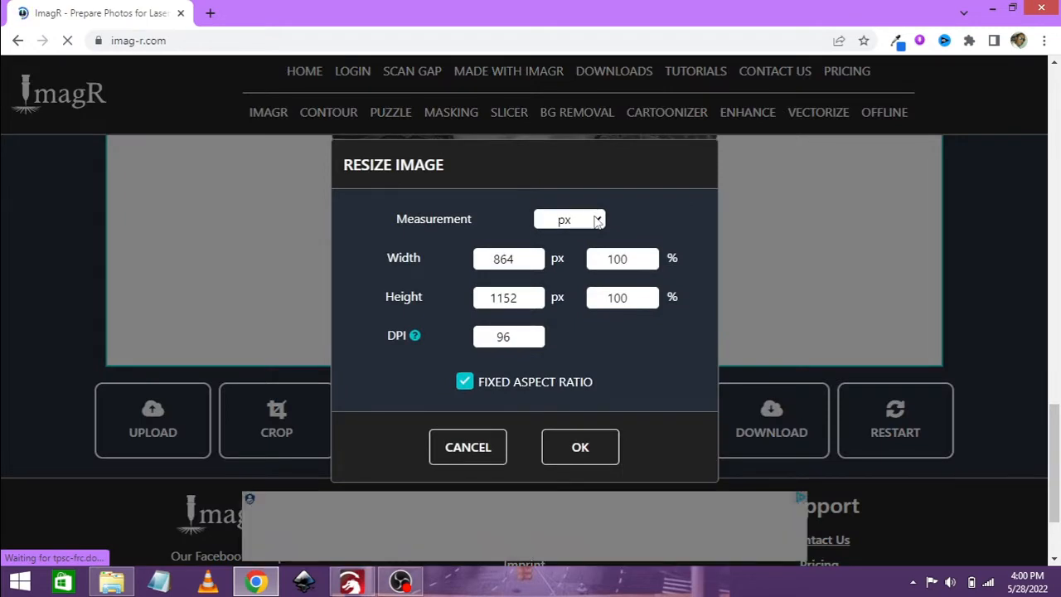
left_click(571, 219)
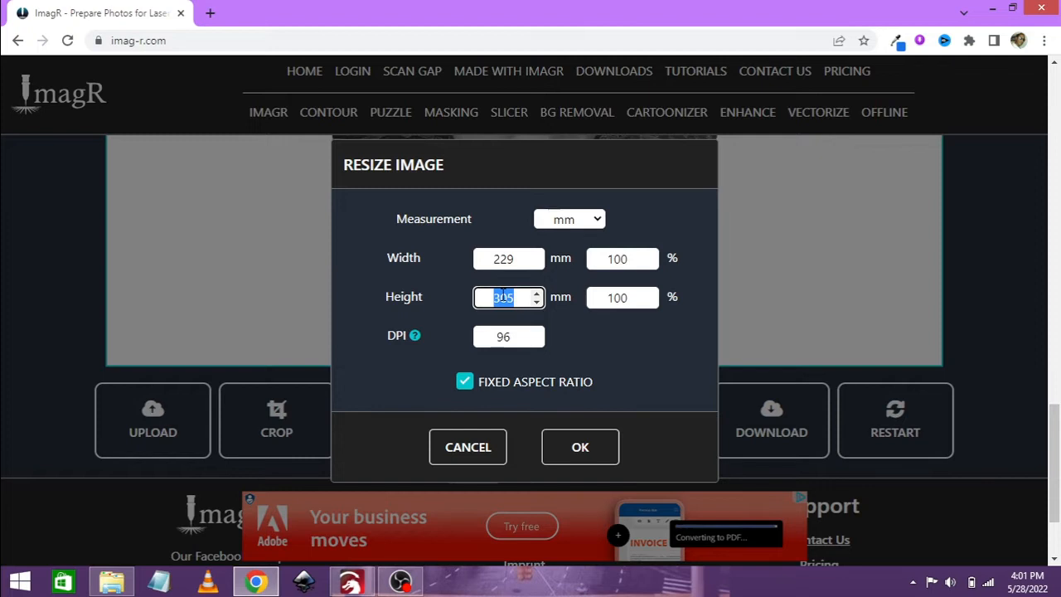
type("110")
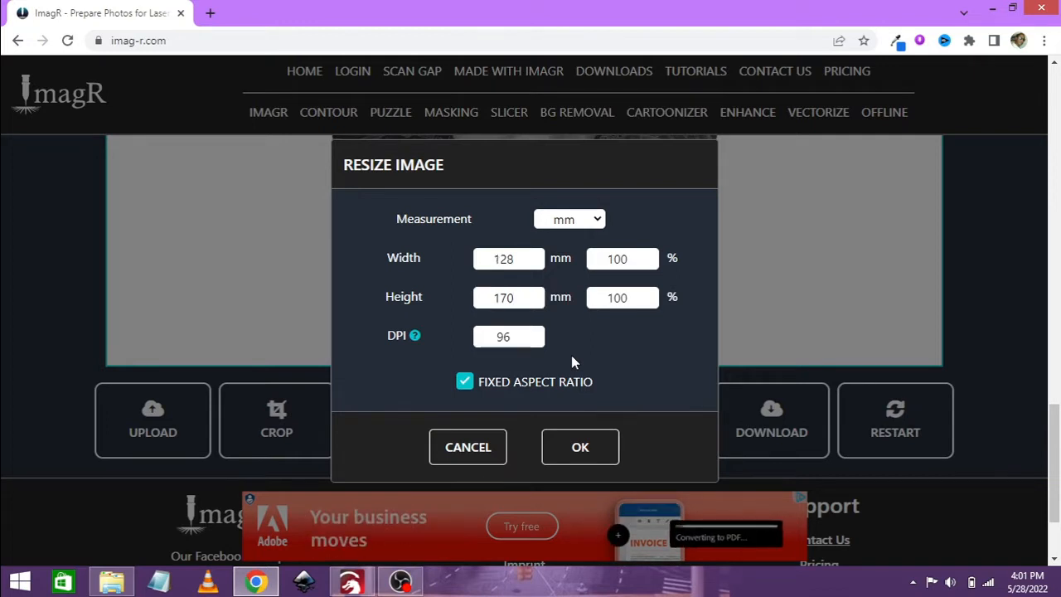
- Set the DPI to 318 and apply the 128 by 170 mm resize
left_click(508, 337)
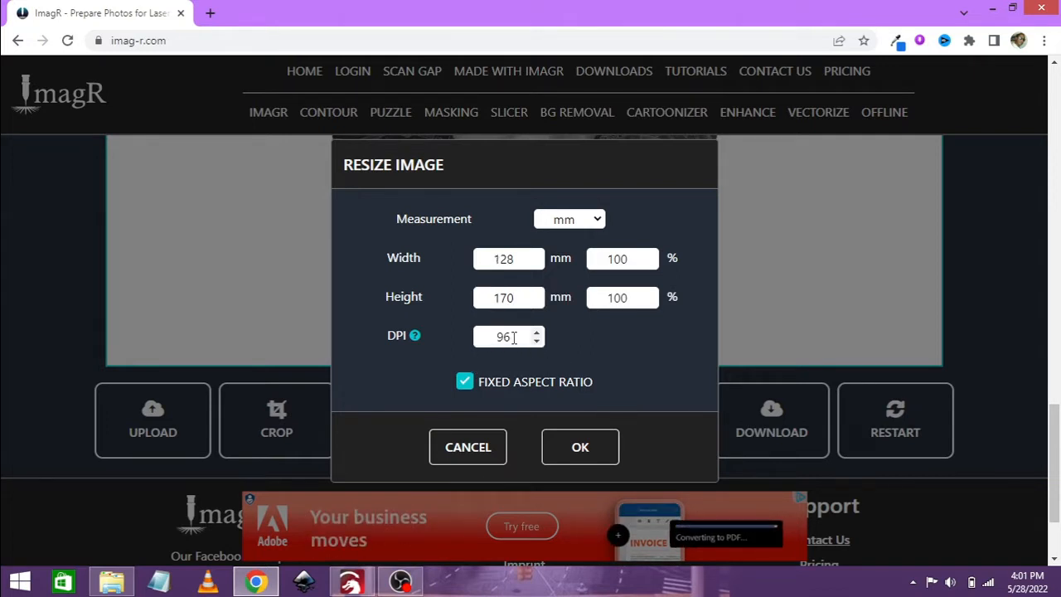
triple_click(504, 336)
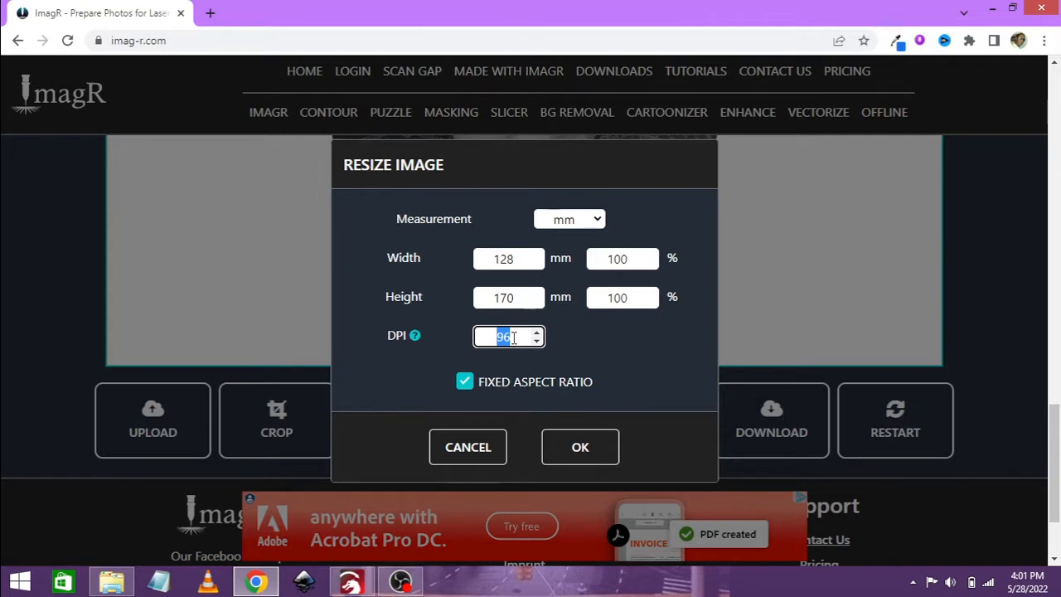
type("3318")
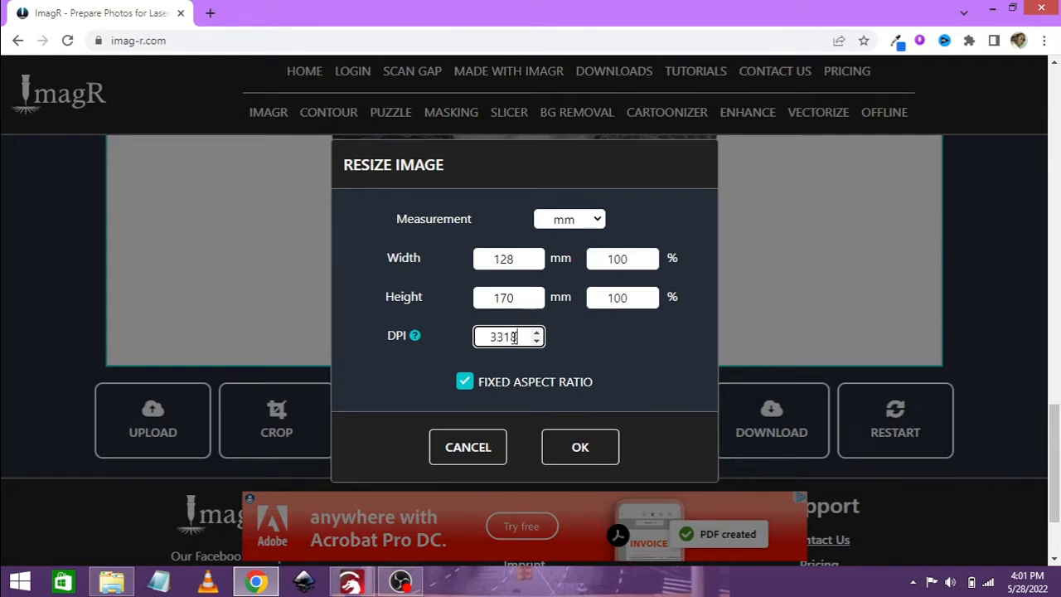
key("BackSpace")
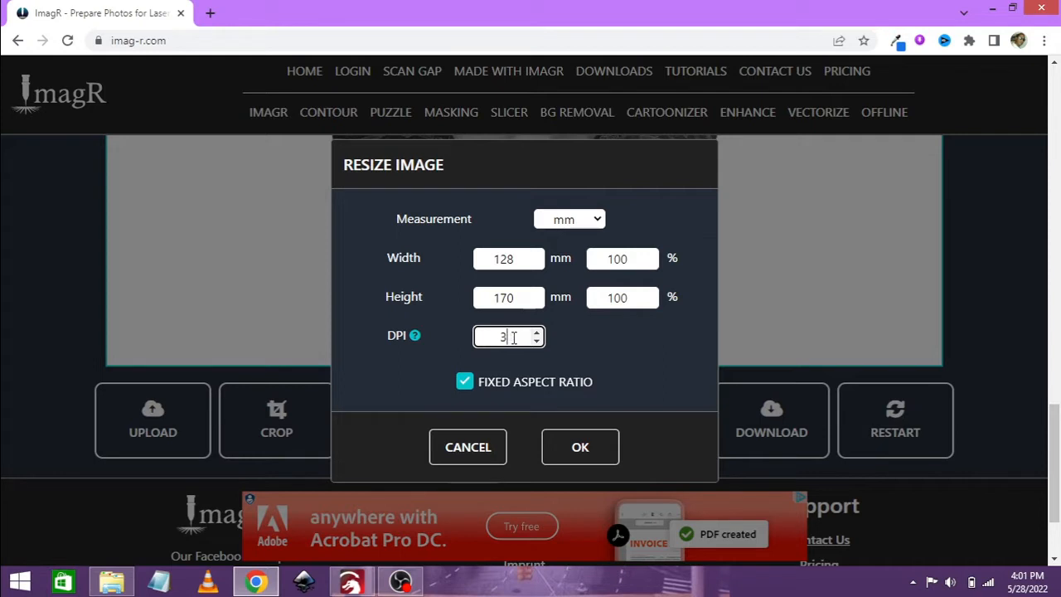
type("18")
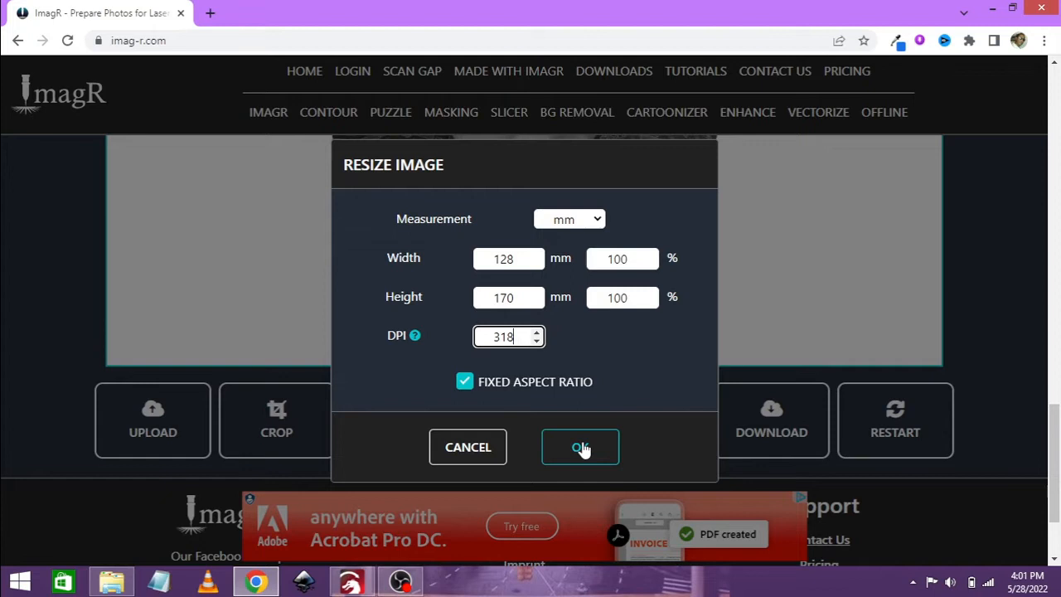
left_click(580, 448)
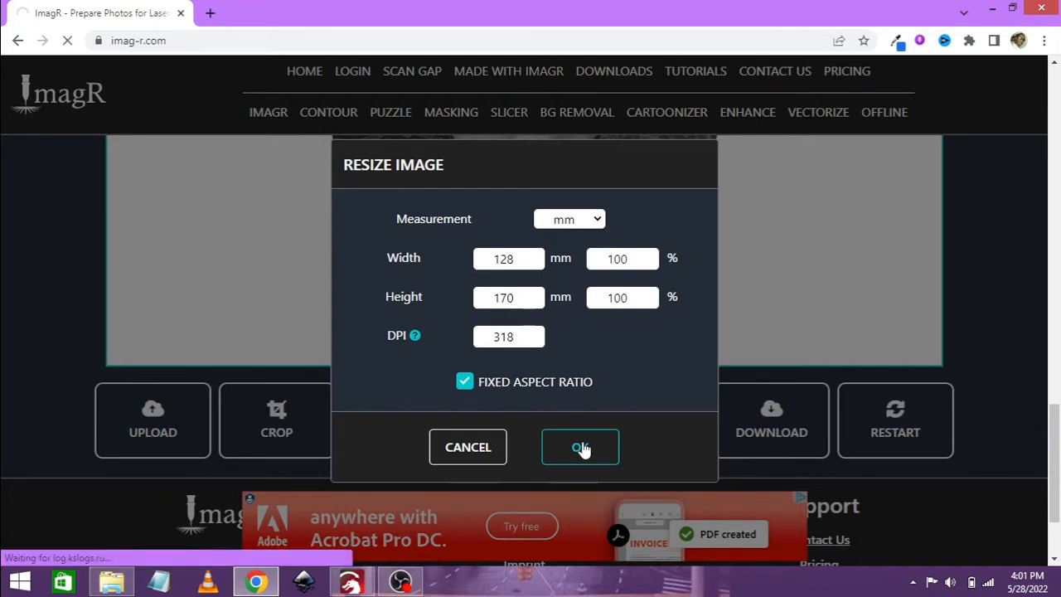
mouse_move(753, 328)
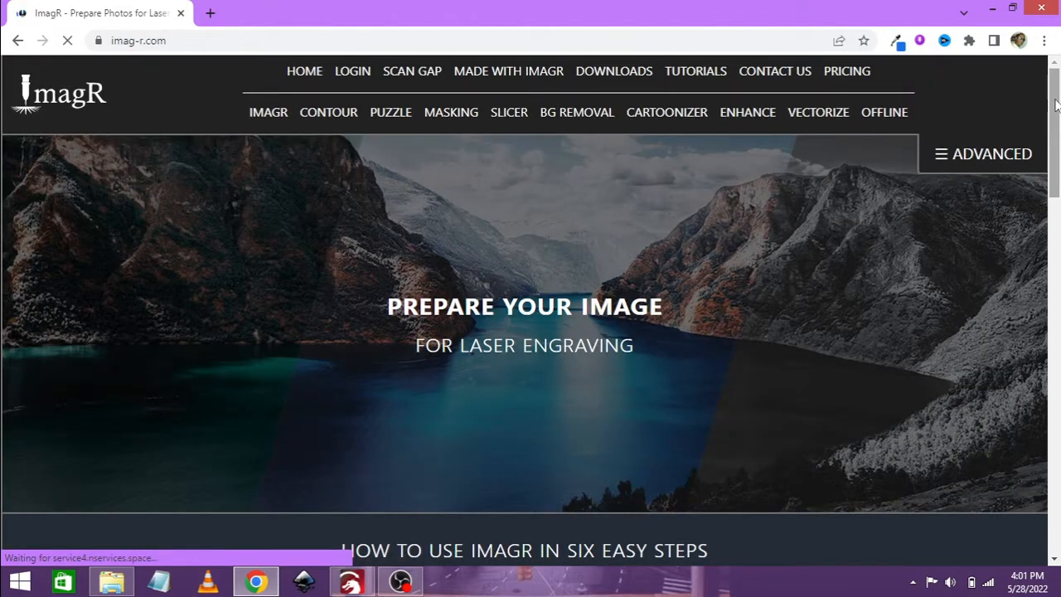
scroll("down", 3)
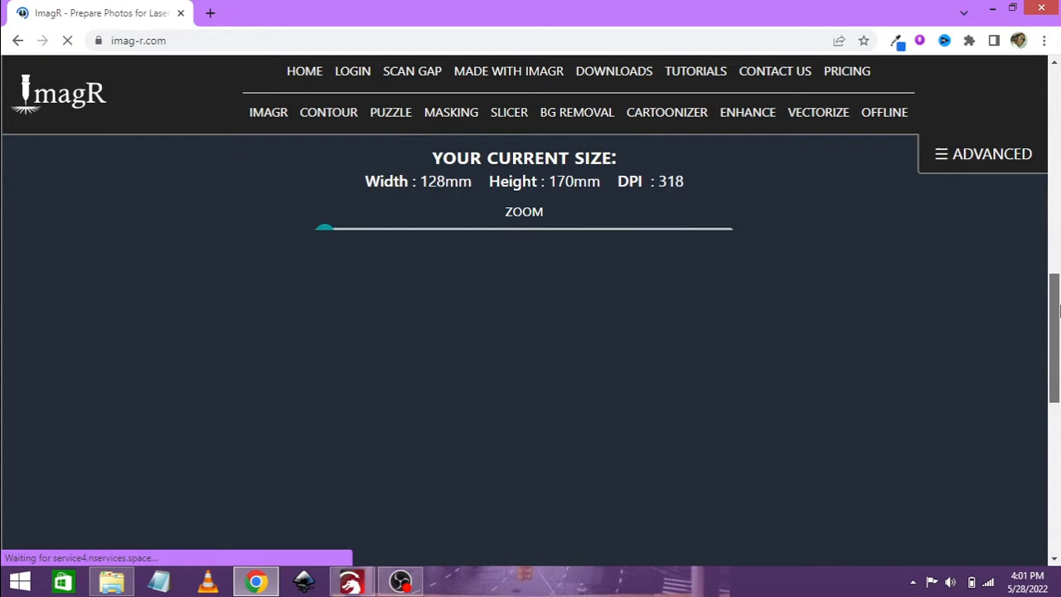
scroll("down", 3)
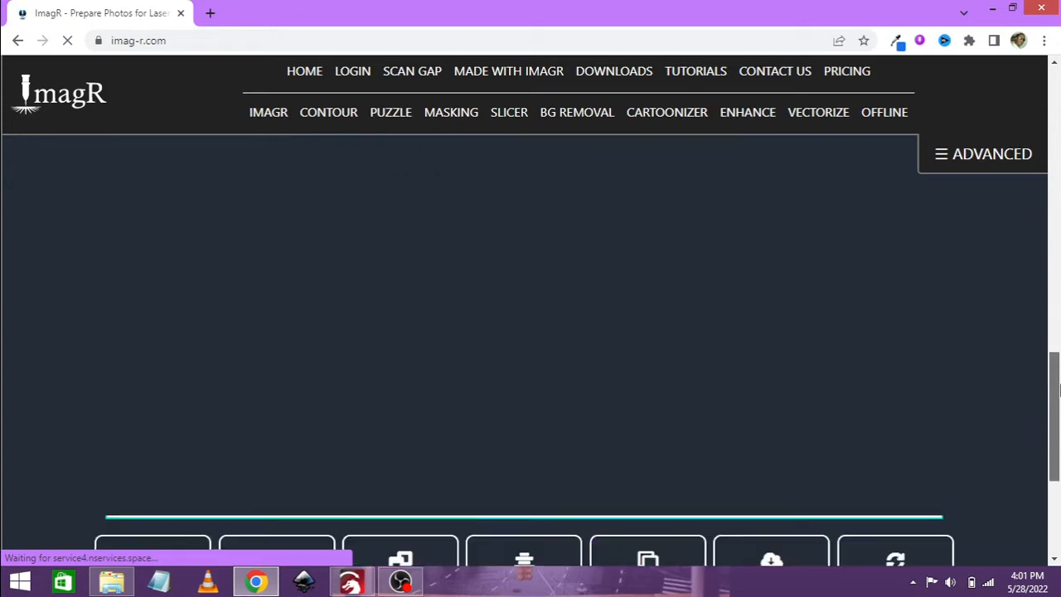
- Choose the Norton Wood material preset so the portrait is dithered for wood engraving
left_click(983, 152)
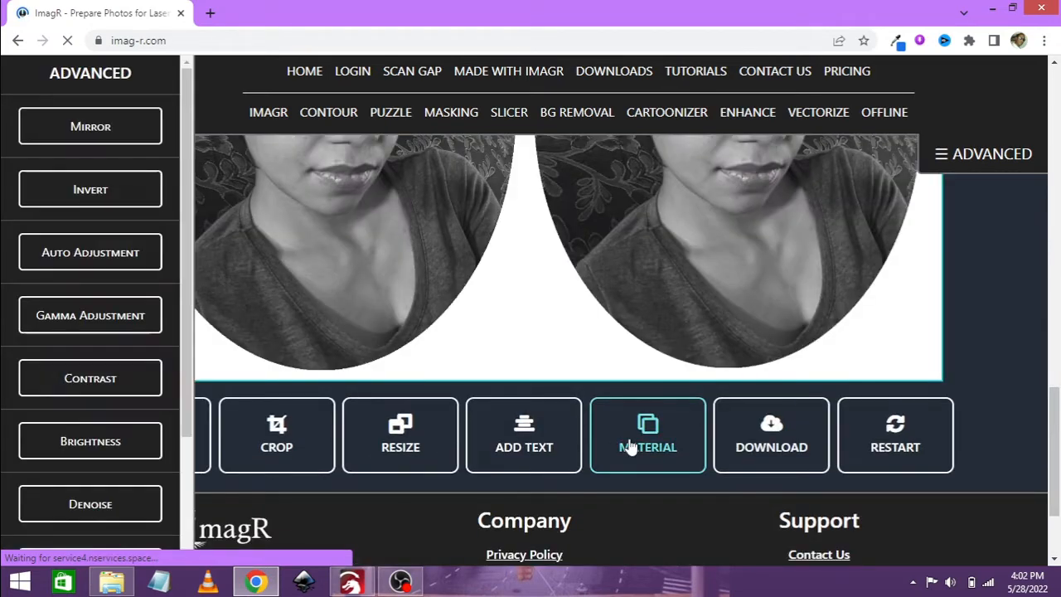
left_click(646, 447)
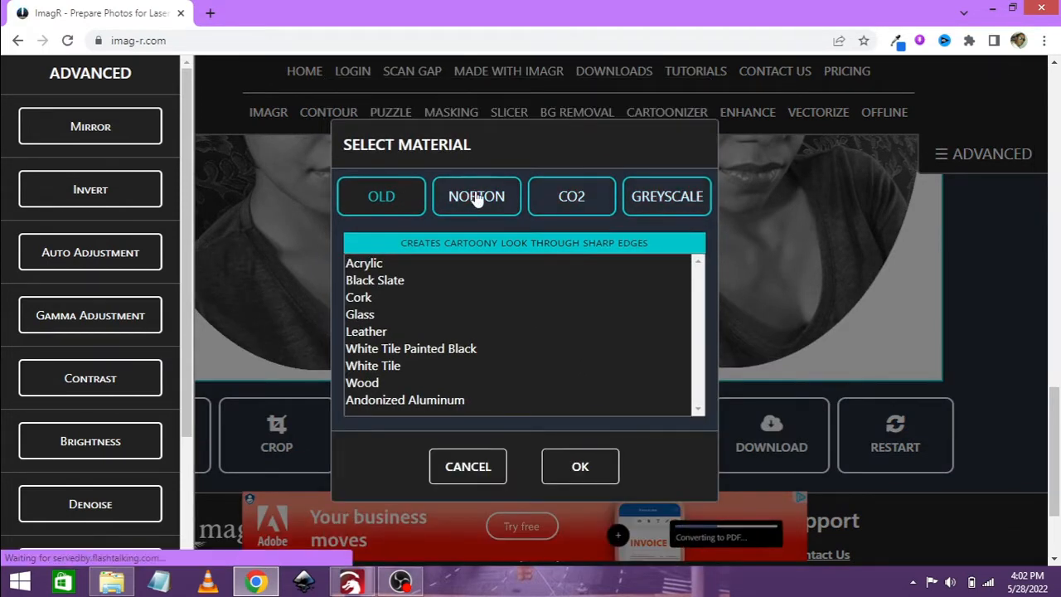
left_click(475, 195)
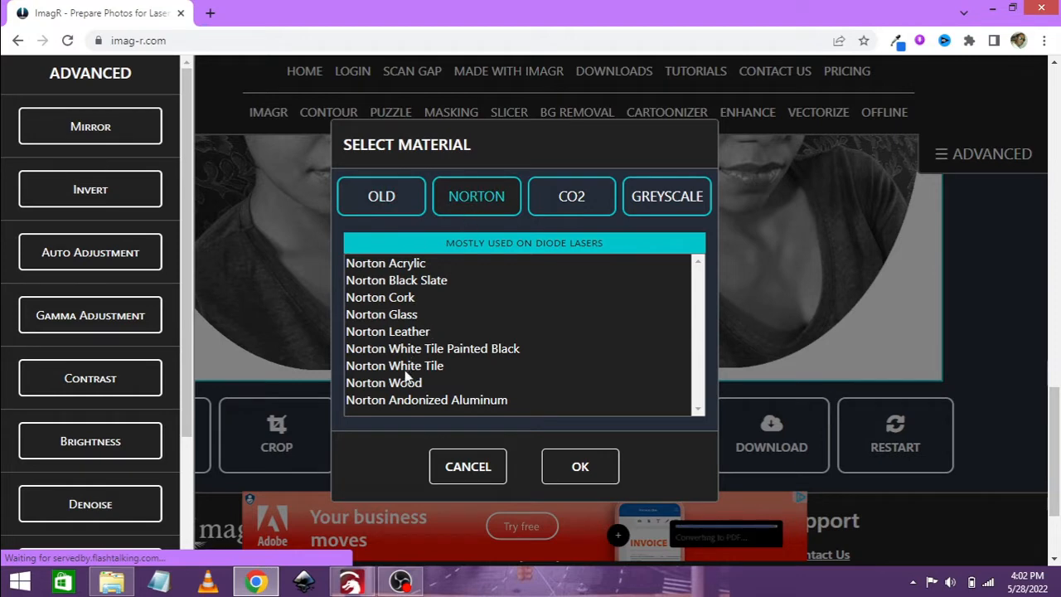
left_click(383, 381)
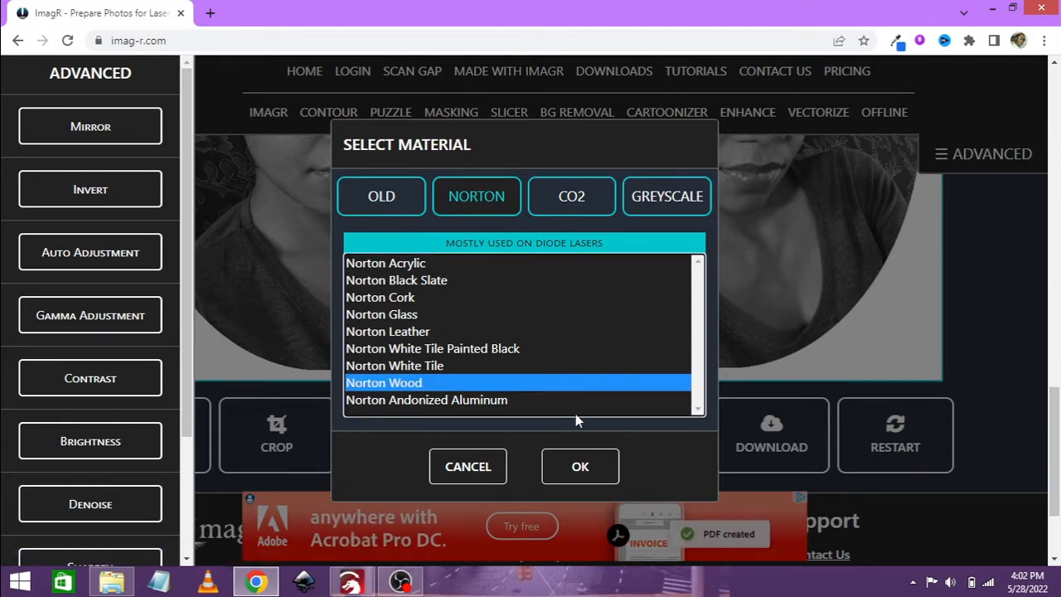
left_click(581, 466)
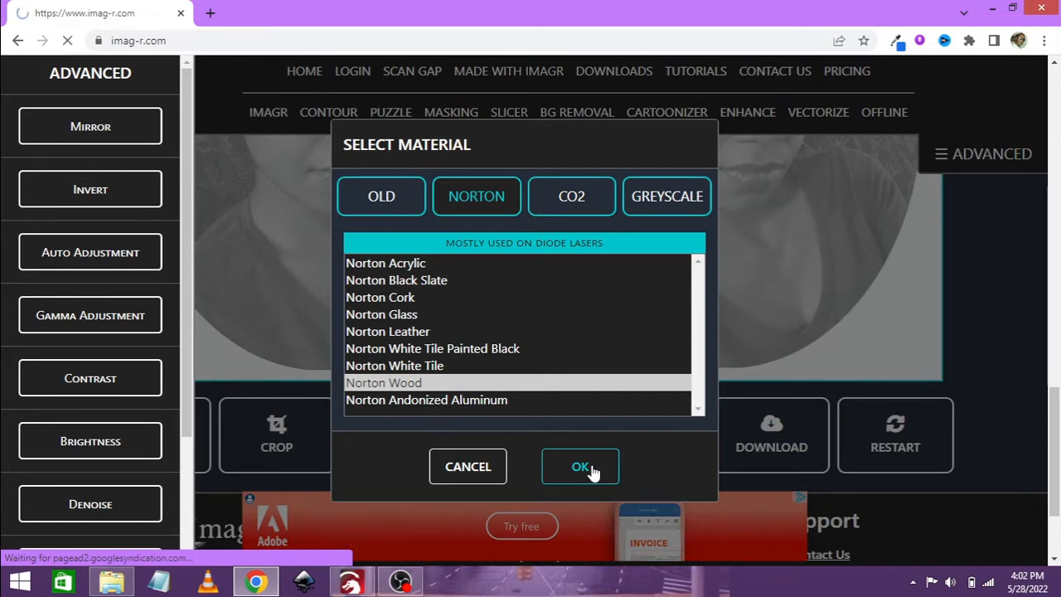
left_click(581, 466)
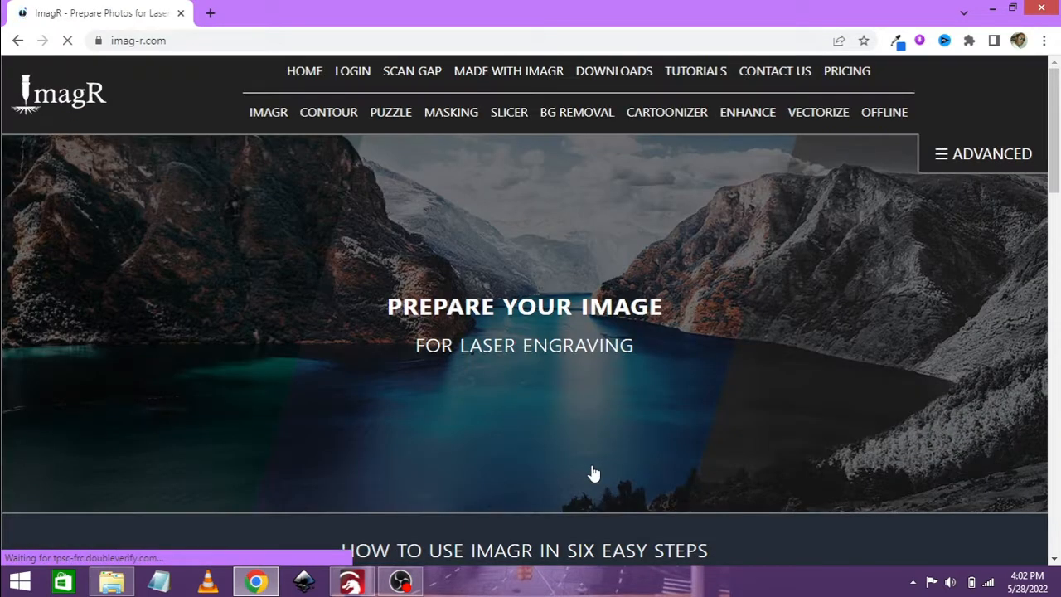
- Collapse the advanced options and scroll to view the dithered result beside the original
scroll("down", 3)
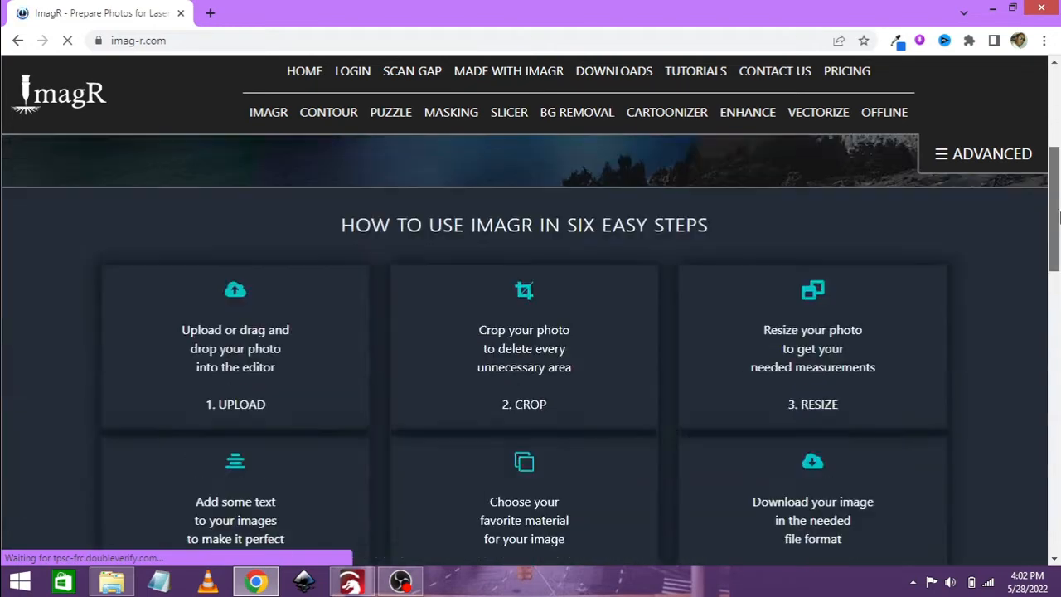
left_click(982, 153)
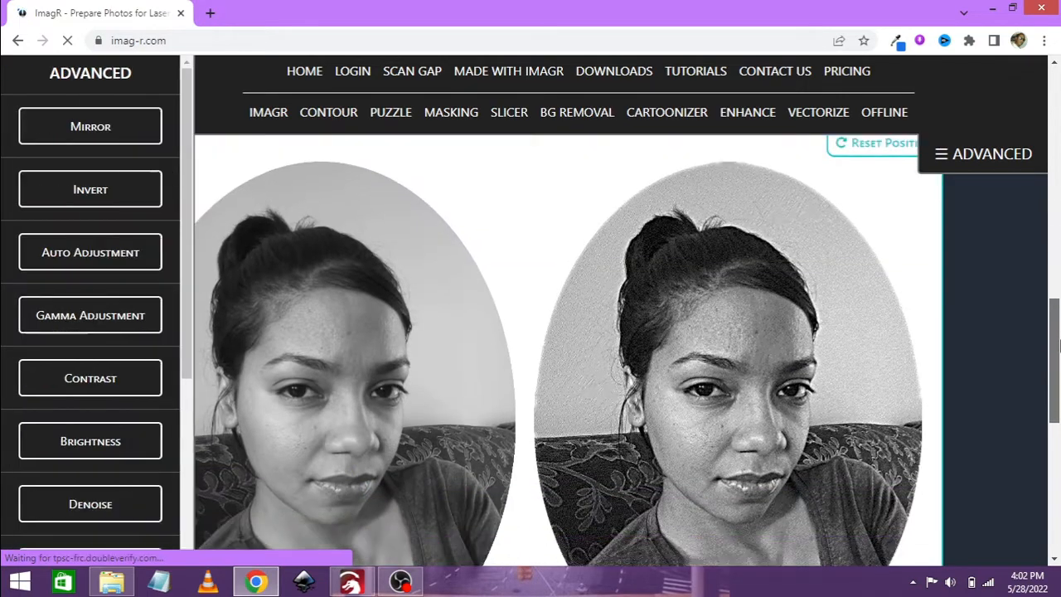
scroll("down", 3)
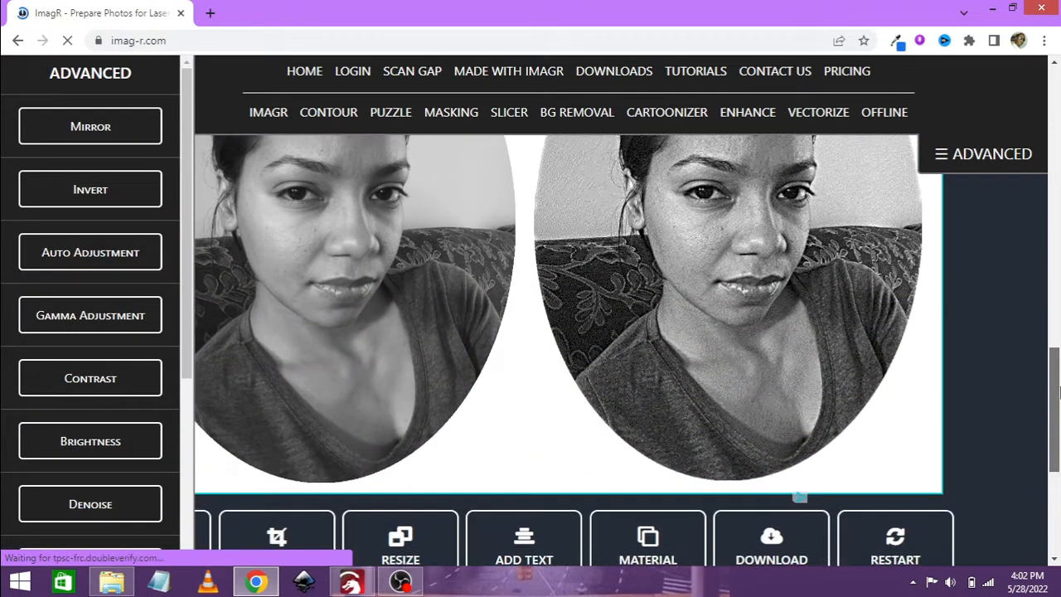
scroll("down", 3)
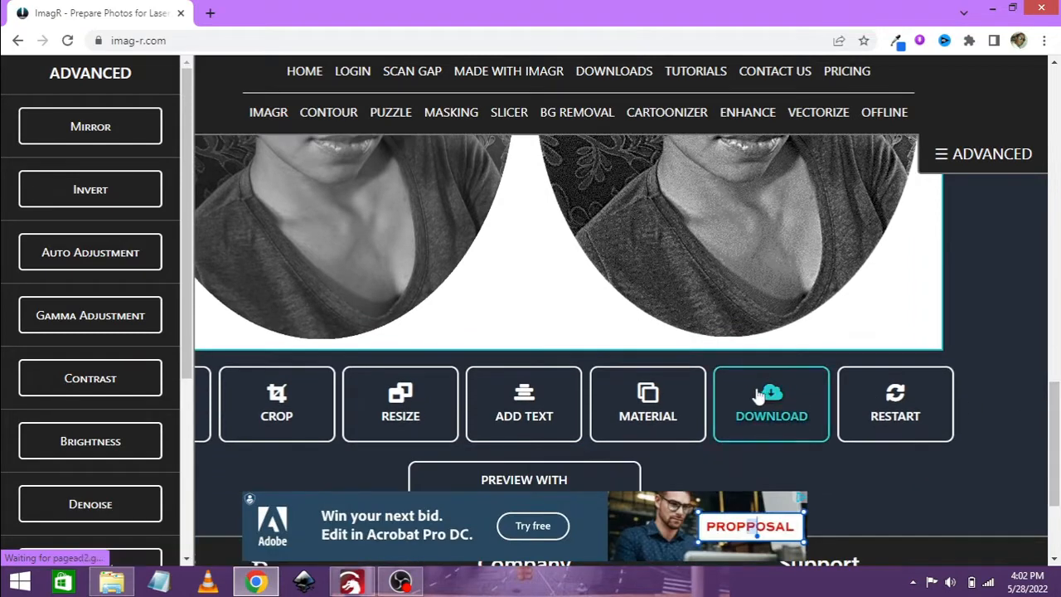
- Download the processed portrait as a PNG and dismiss the advert popup
left_click(771, 405)
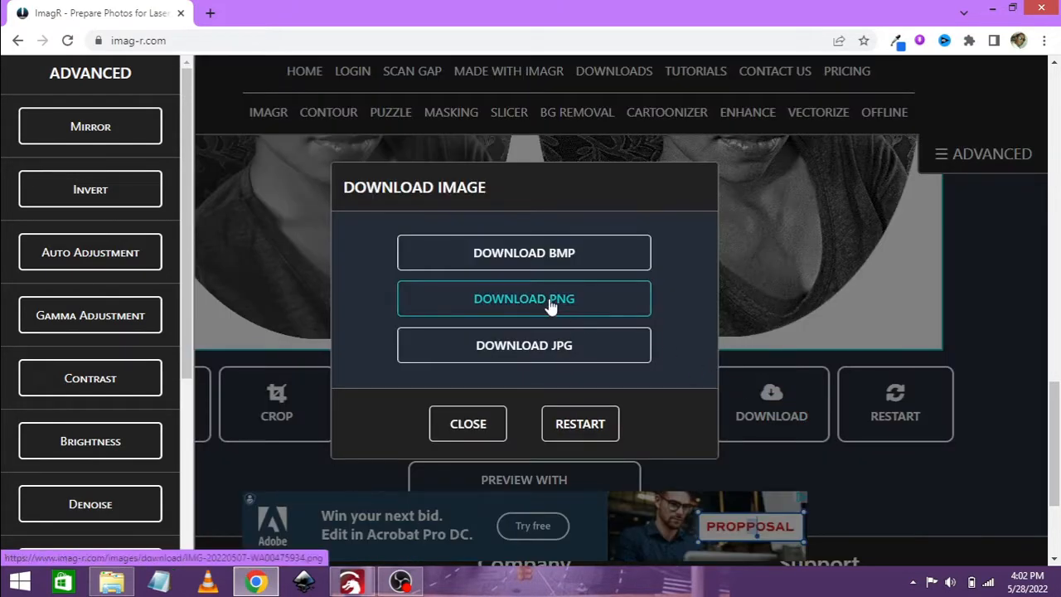
left_click(524, 299)
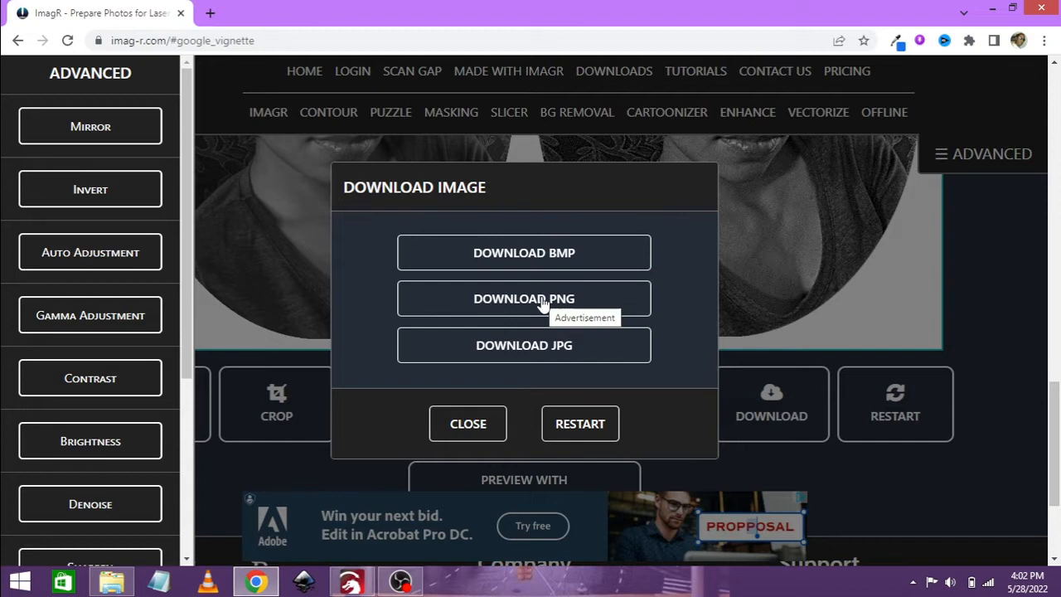
left_click(524, 298)
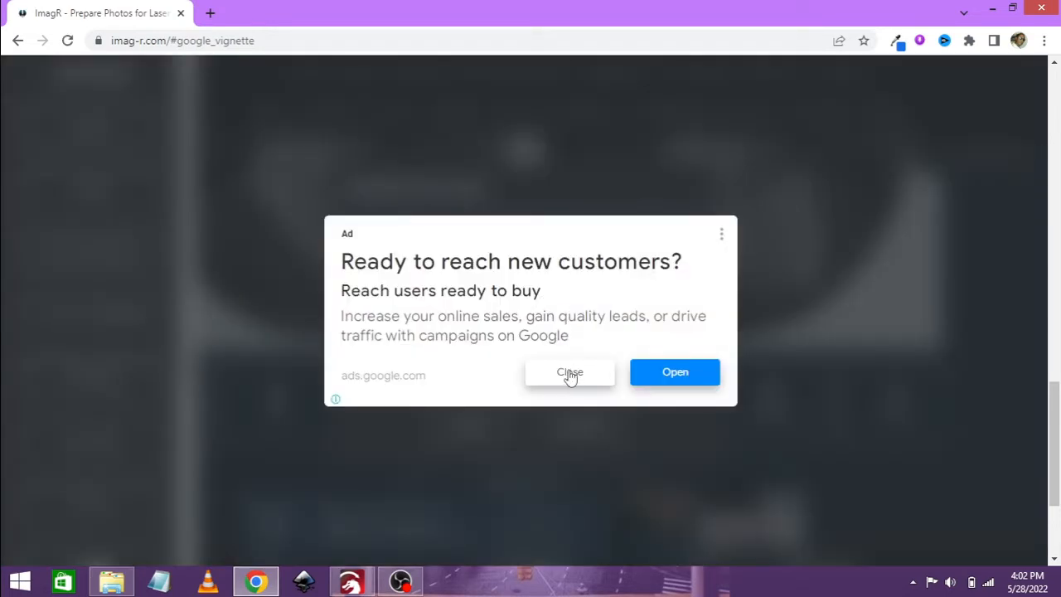
left_click(570, 371)
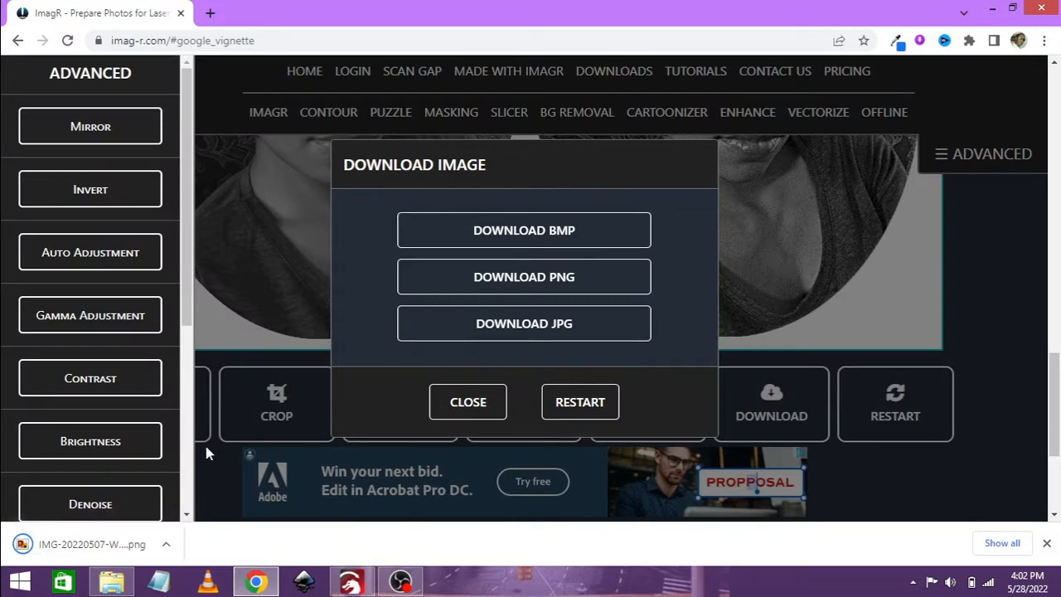
mouse_move(317, 547)
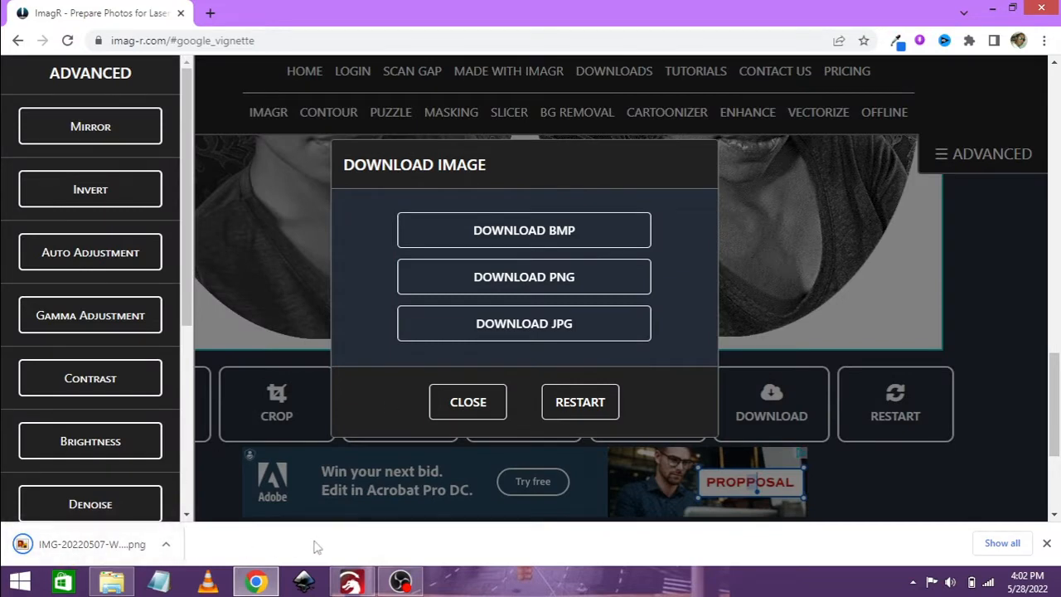
mouse_move(647, 365)
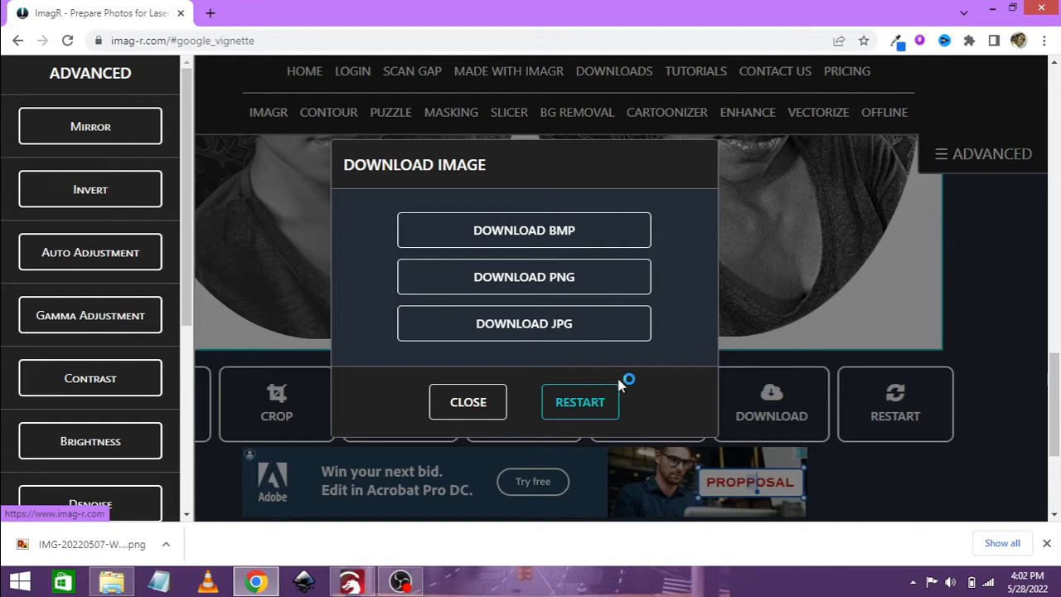
mouse_move(561, 359)
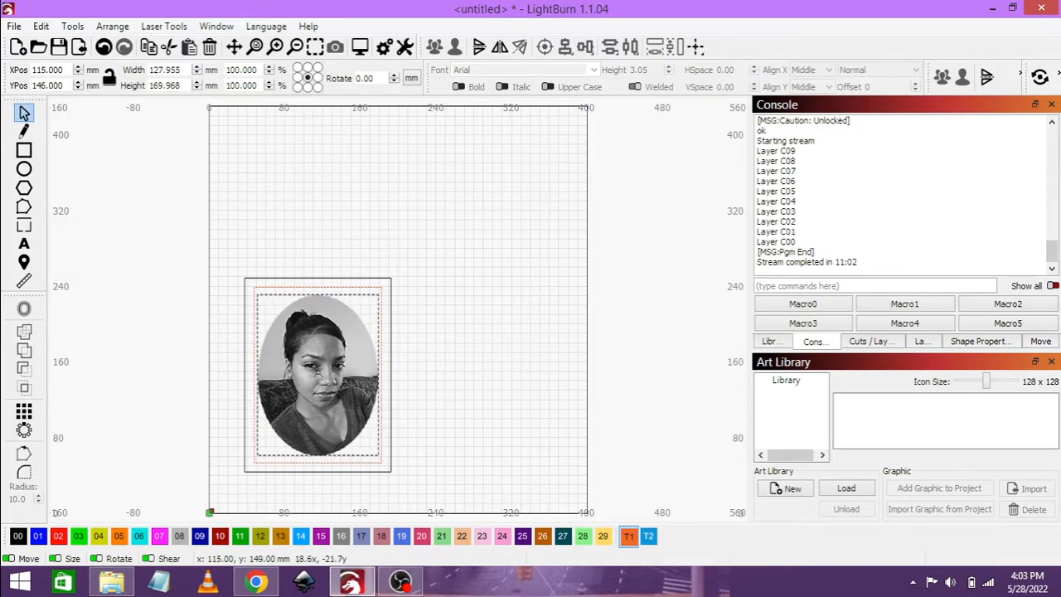
- Deselect the oval portrait and show the Cuts / Layers list with each layer's speed and power
left_click(317, 375)
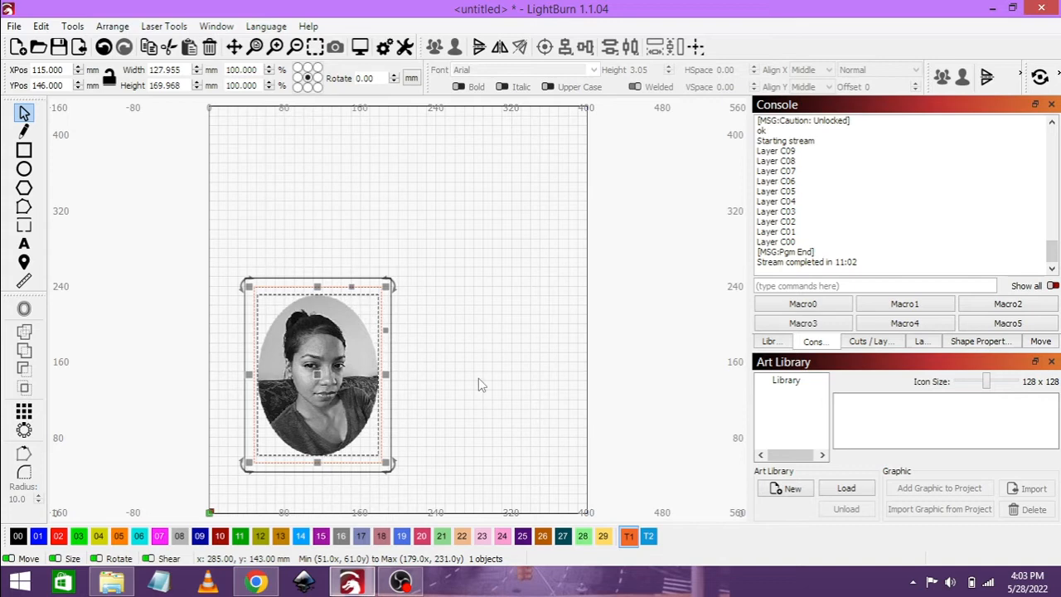
left_click(423, 292)
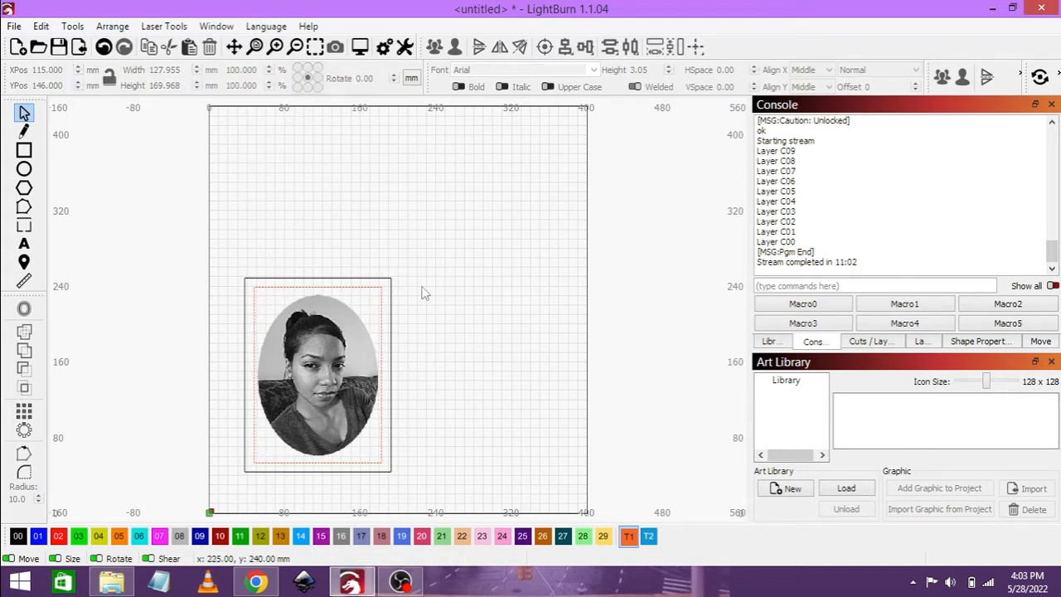
left_click(870, 341)
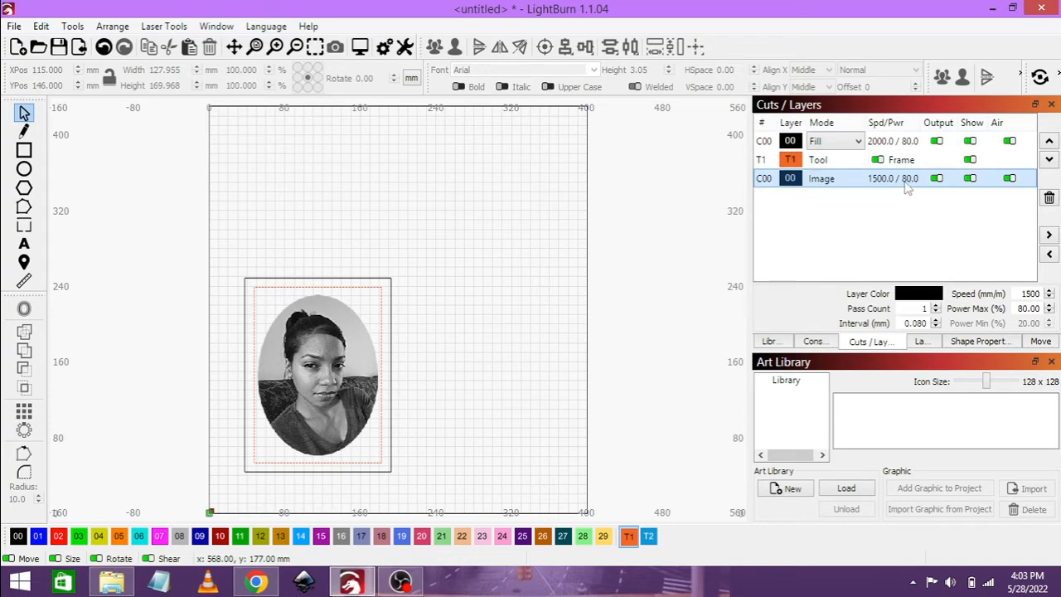
- Set the image layer to 1900 mm/min, 90% power, scan angle 0 and Stucki dithering
double_click(821, 178)
type("1900")
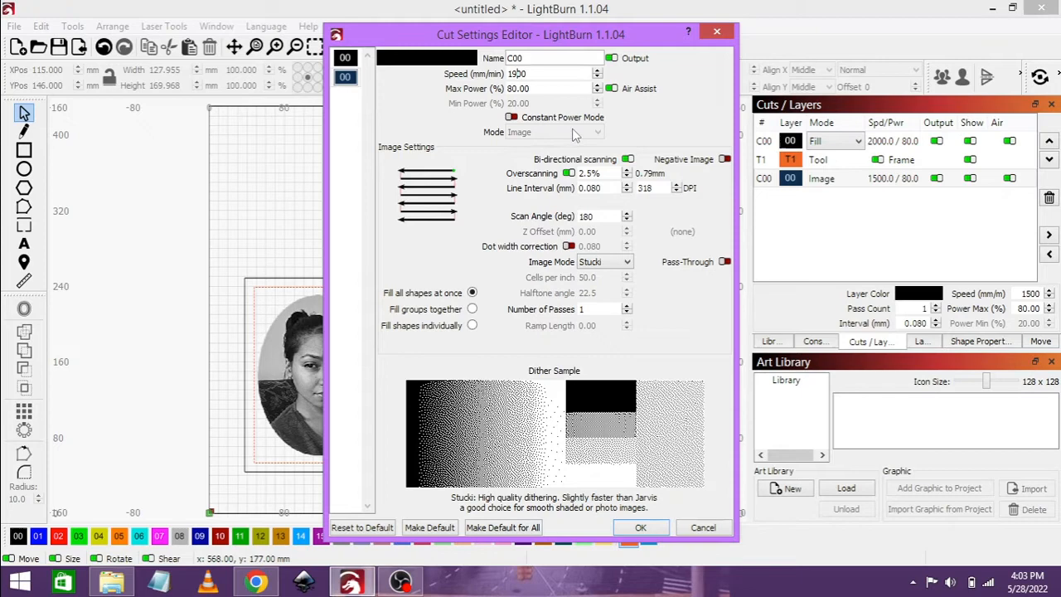
mouse_move(605, 209)
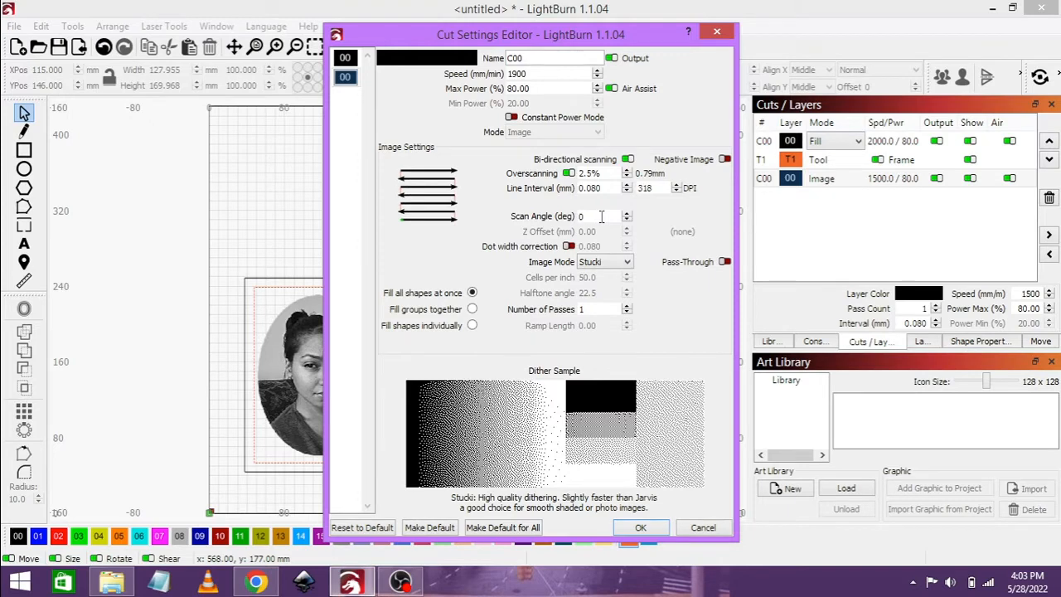
left_click(589, 215)
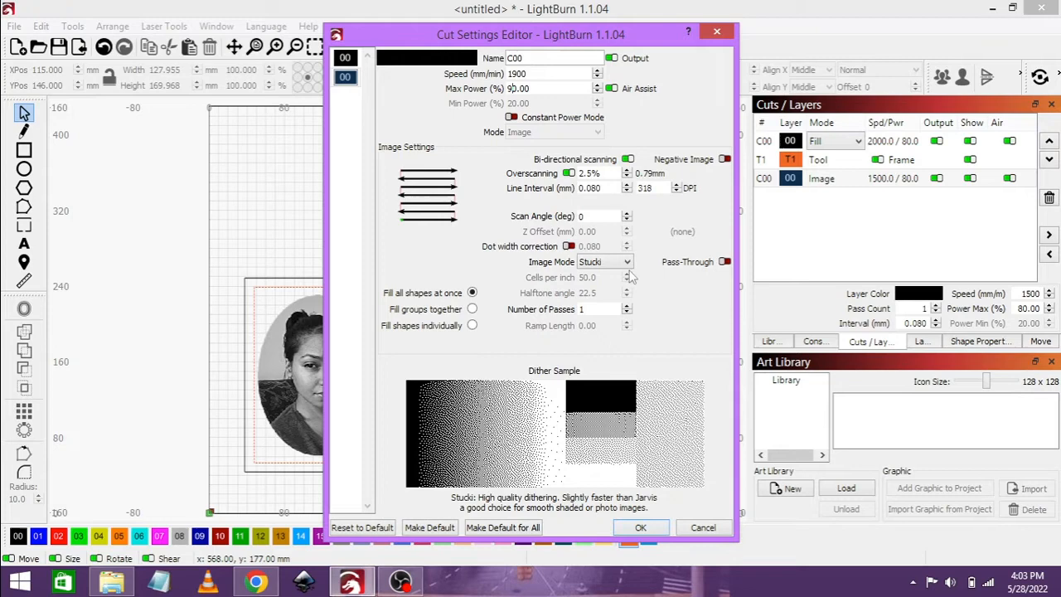
mouse_move(678, 400)
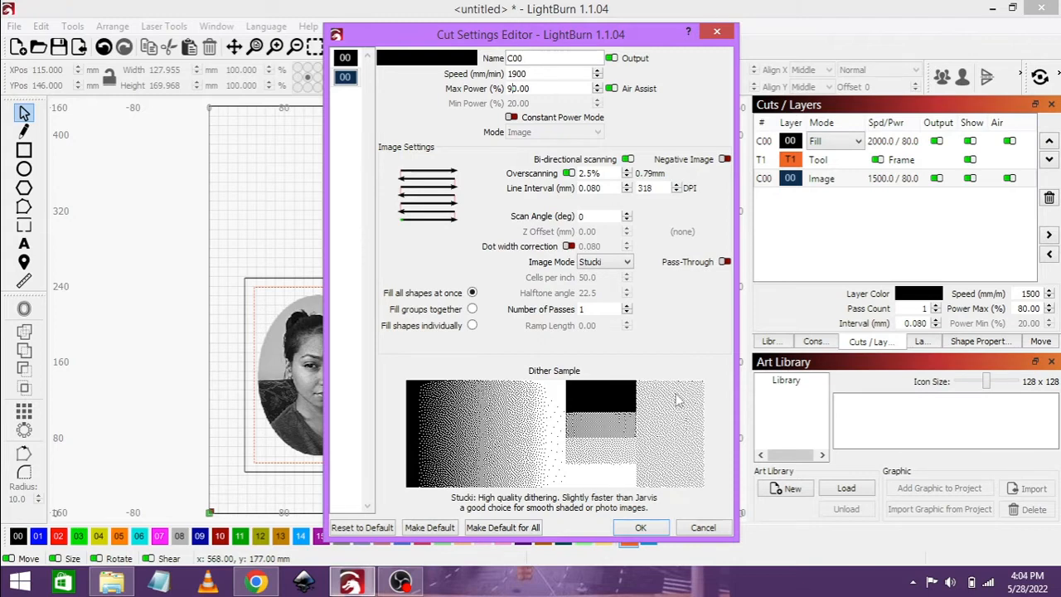
mouse_move(663, 512)
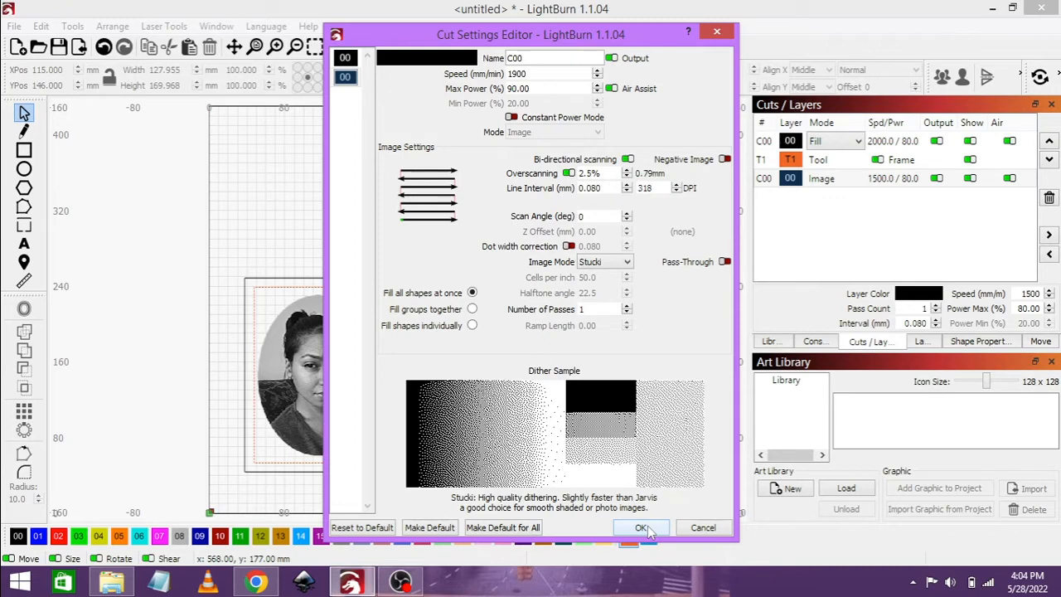
left_click(641, 527)
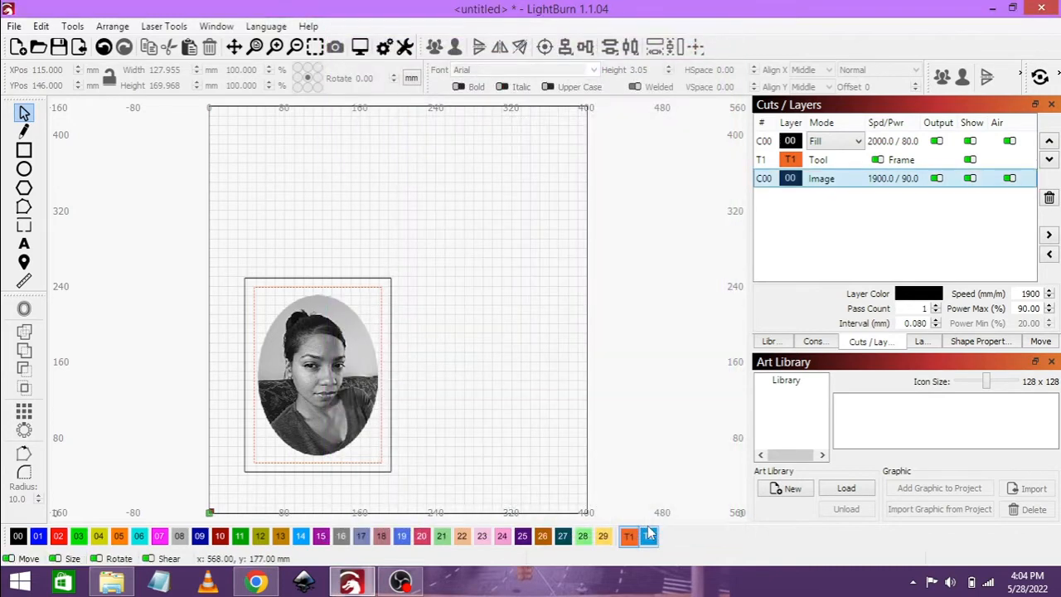
- Switch frame layer C00 from Fill to Line and confirm the shaded oval portrait in Preview
left_click(485, 246)
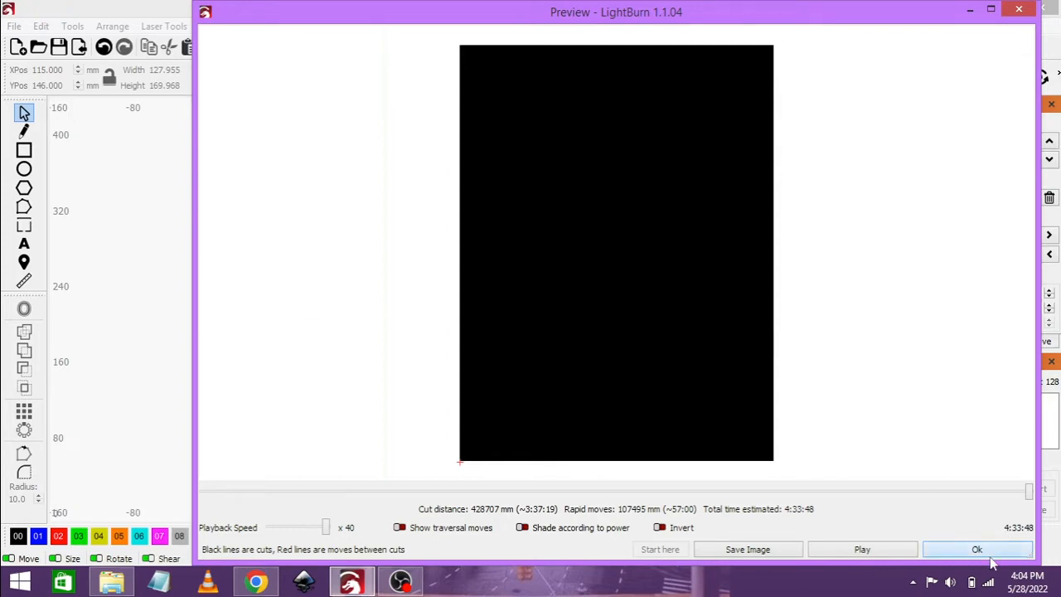
left_click(977, 549)
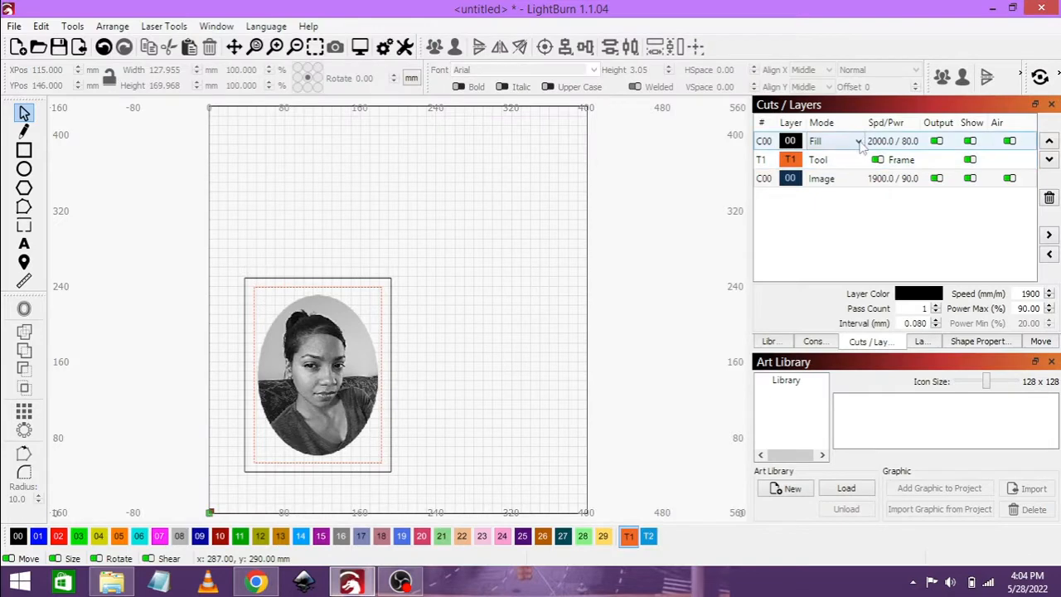
left_click(859, 140)
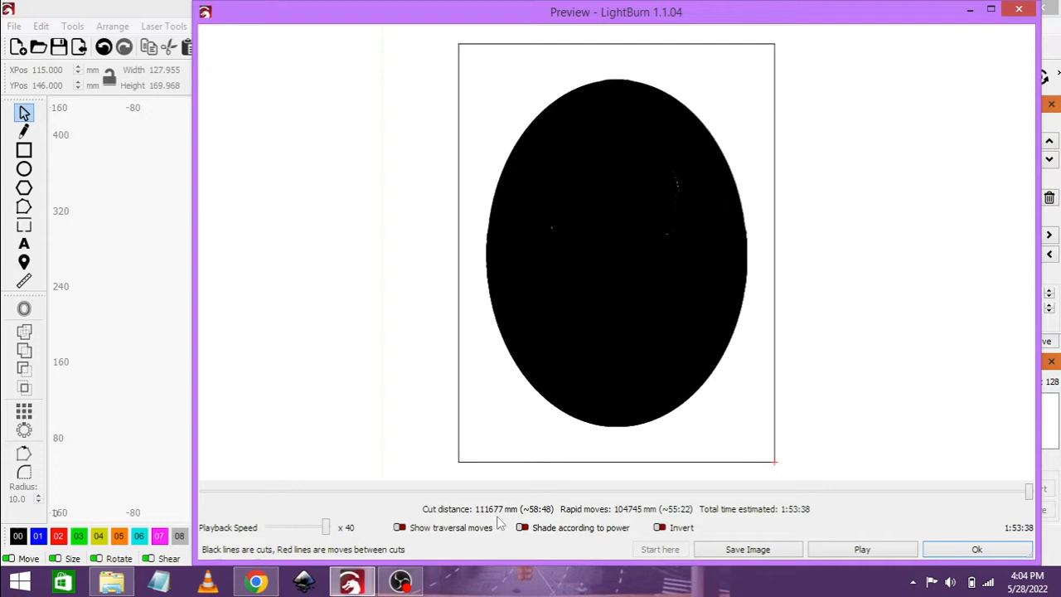
mouse_move(415, 534)
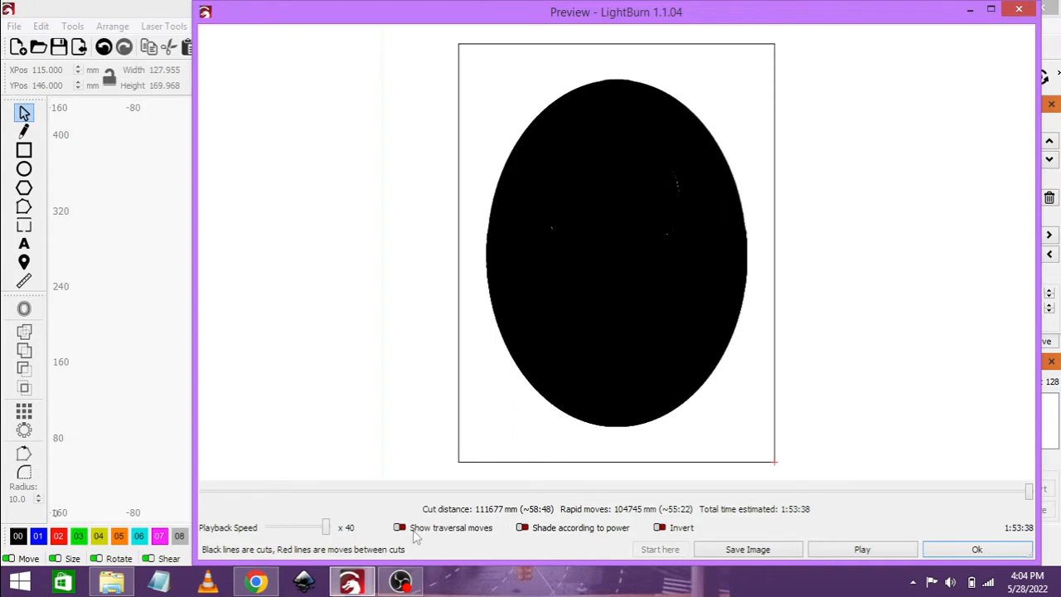
left_click(398, 527)
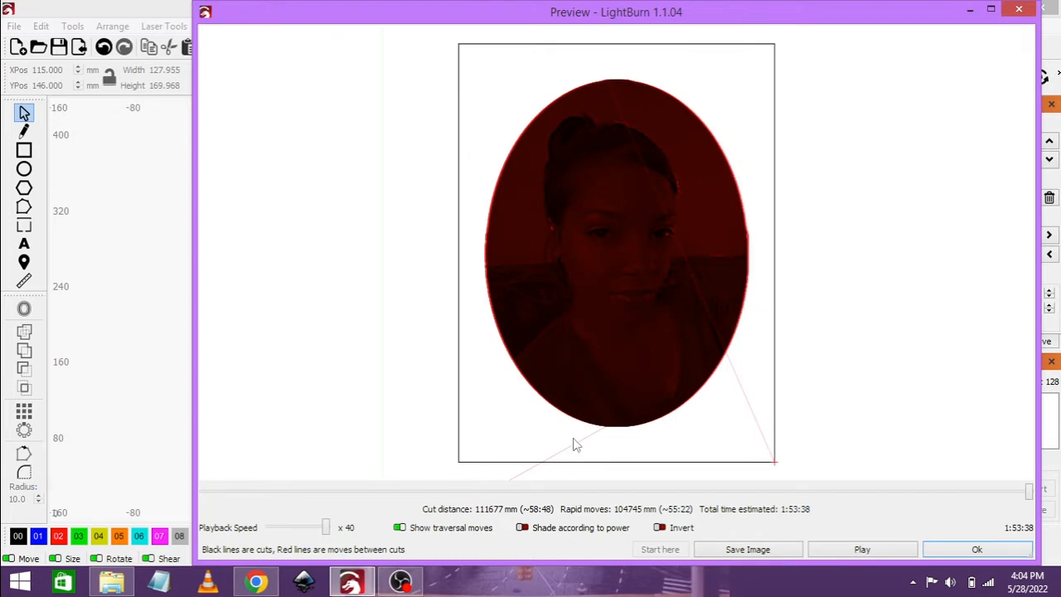
mouse_move(650, 358)
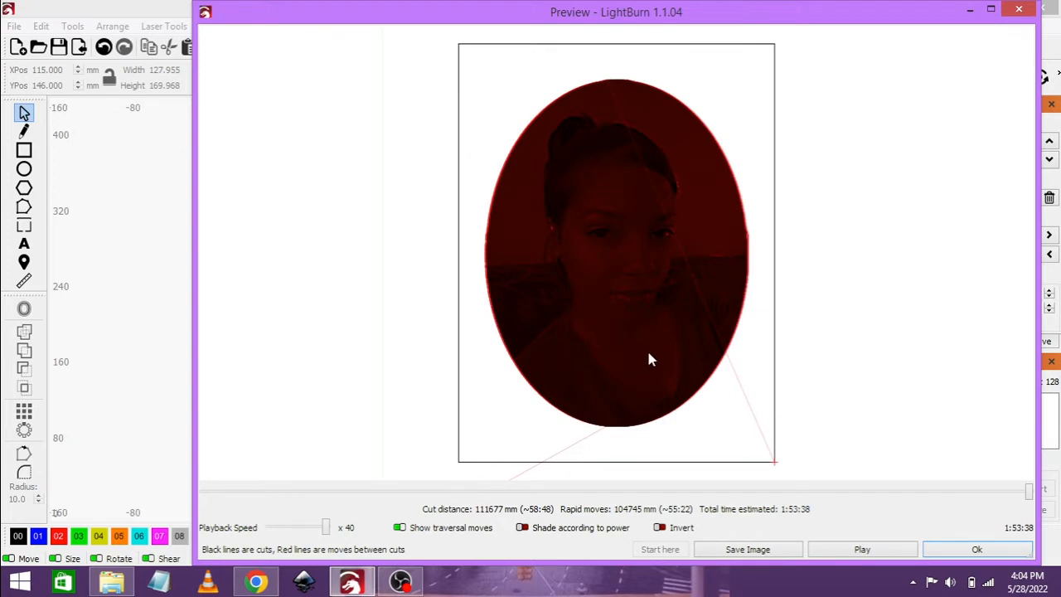
mouse_move(523, 192)
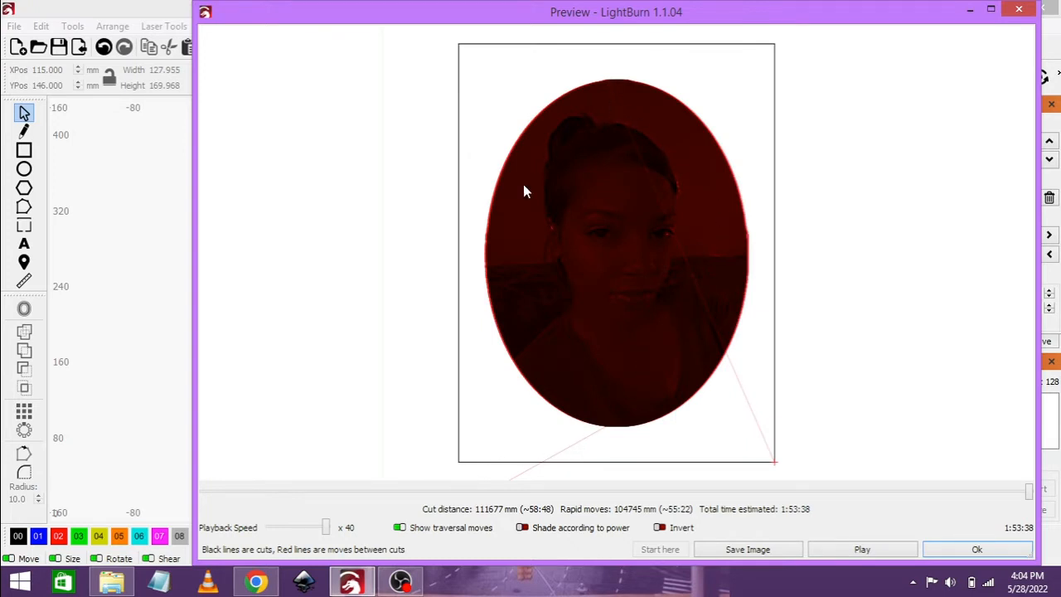
mouse_move(761, 407)
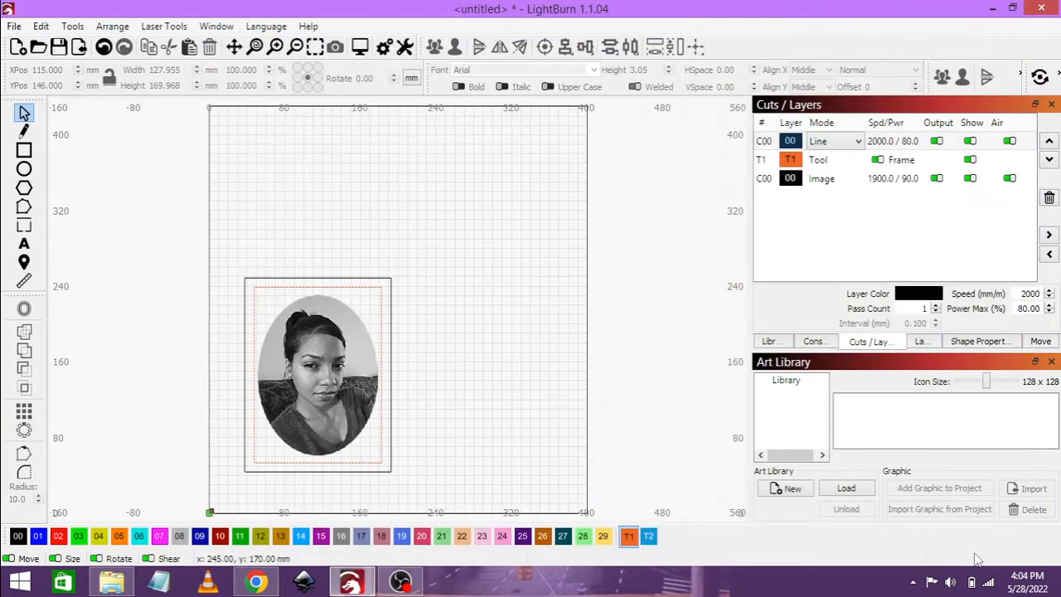
mouse_move(489, 356)
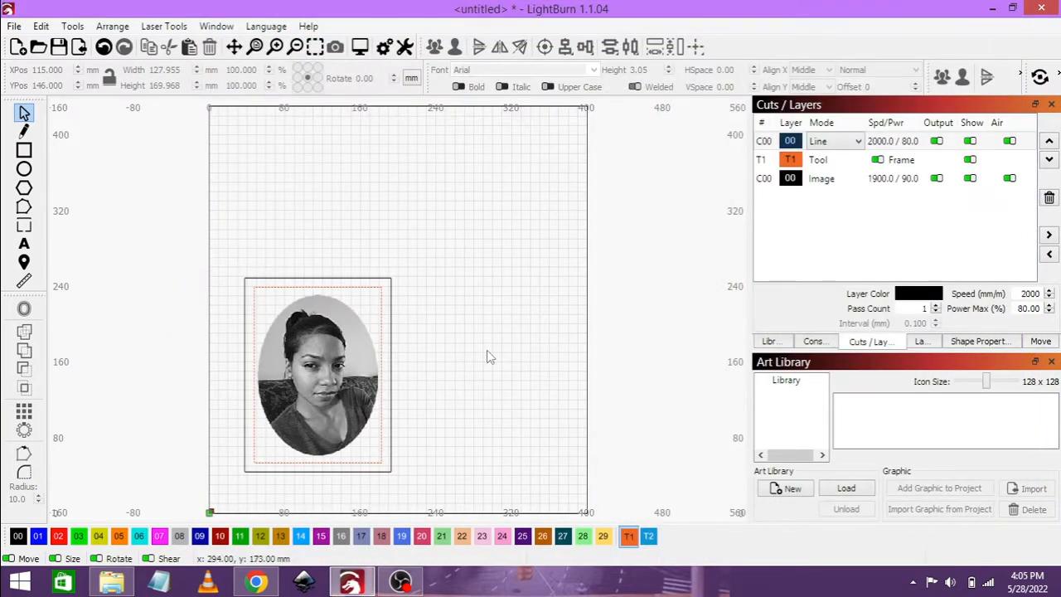